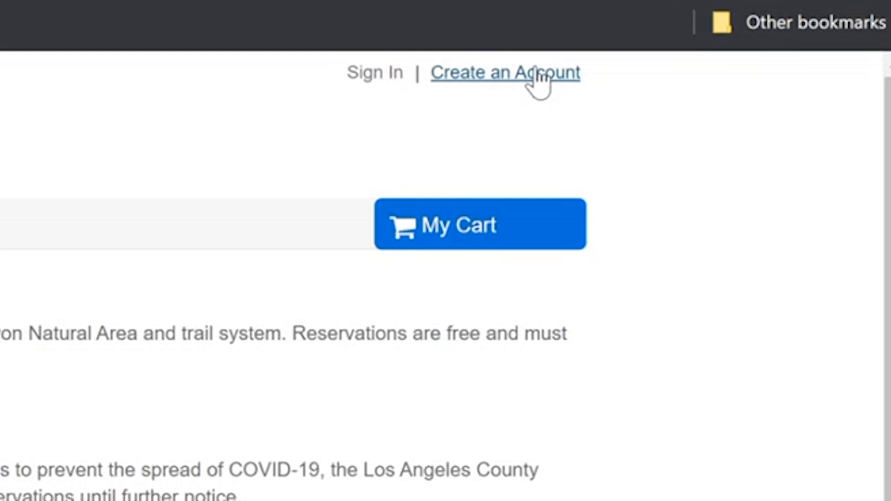
- Scroll to the top and open the 'Create an Account' form at its name and address step
scroll("up", 3)
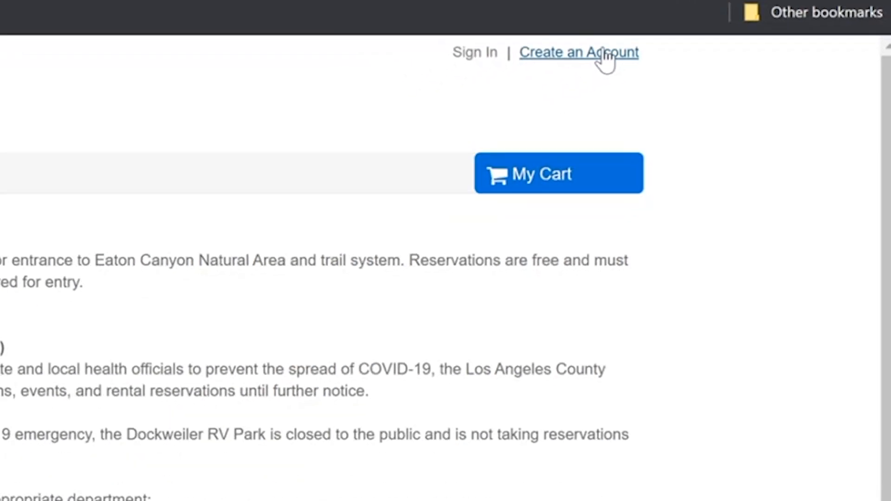
left_click(578, 52)
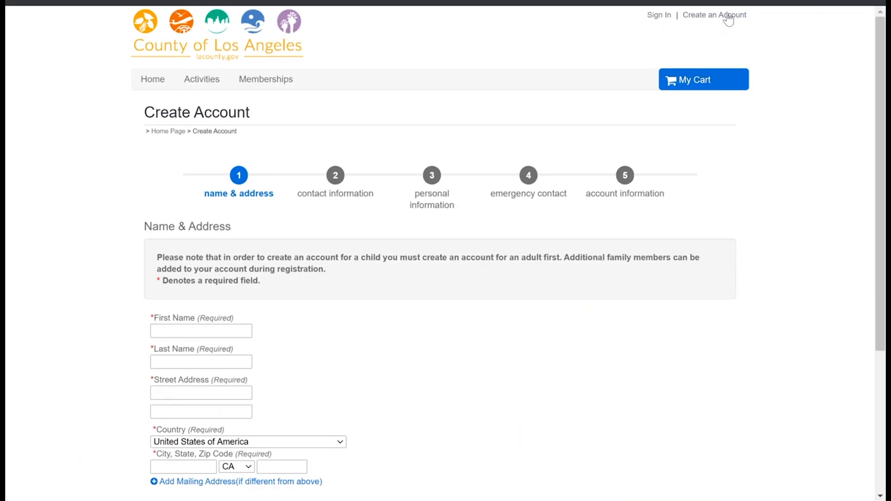
mouse_move(85, 207)
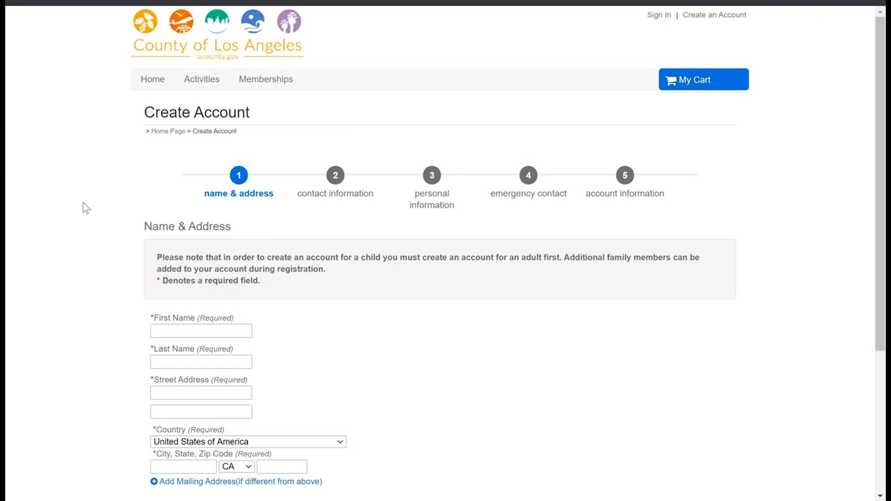
mouse_move(418, 347)
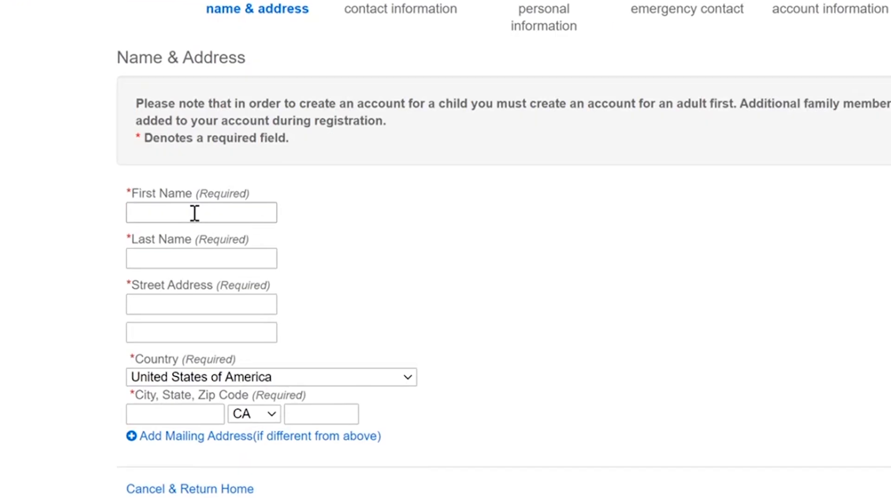
- Enter last name Jones and the address 1234 Main St, Alhambra 91801
scroll("down", 3)
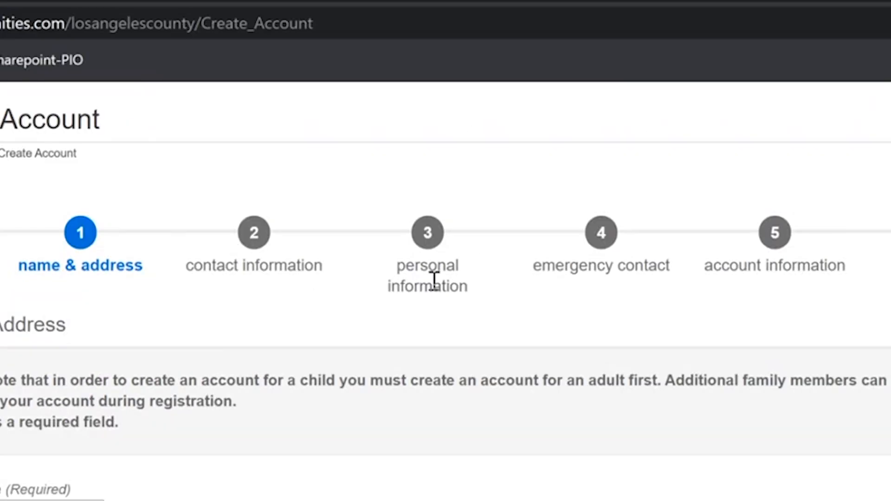
mouse_move(801, 256)
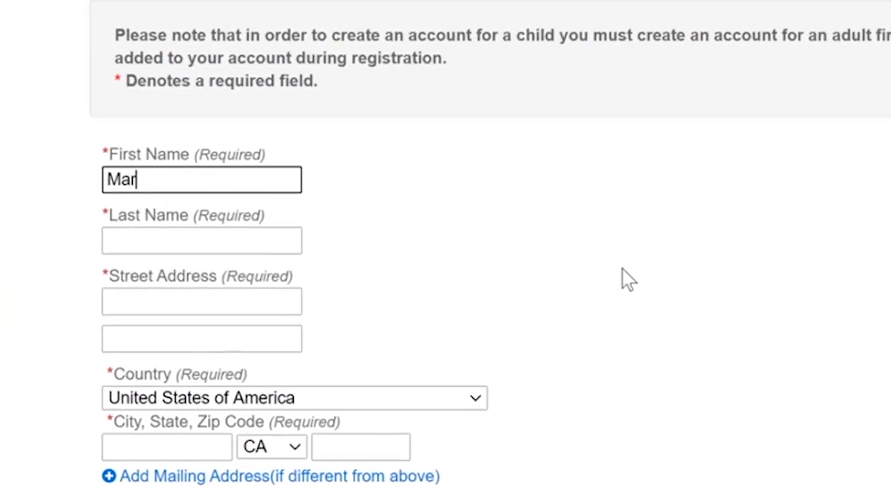
type("Jones")
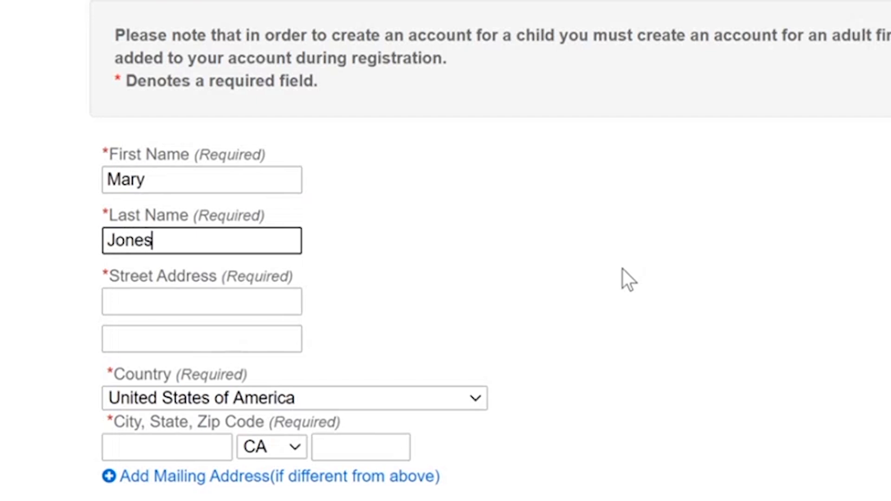
left_click(200, 301)
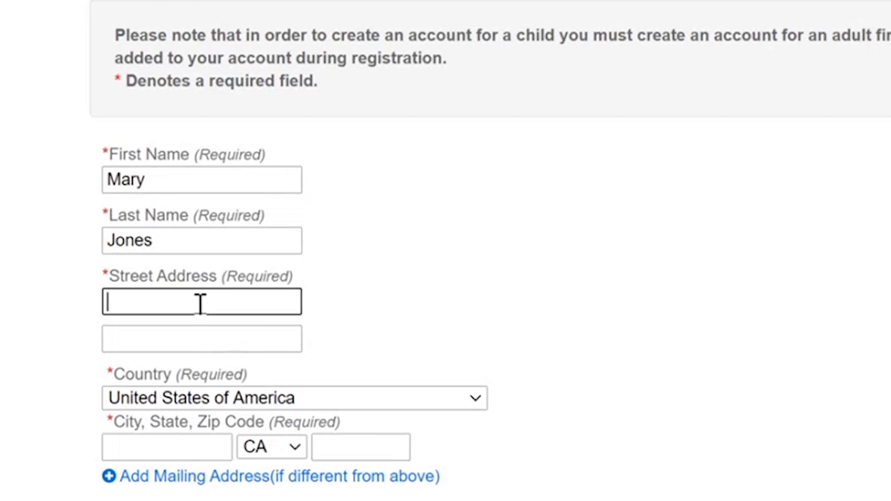
type("1234")
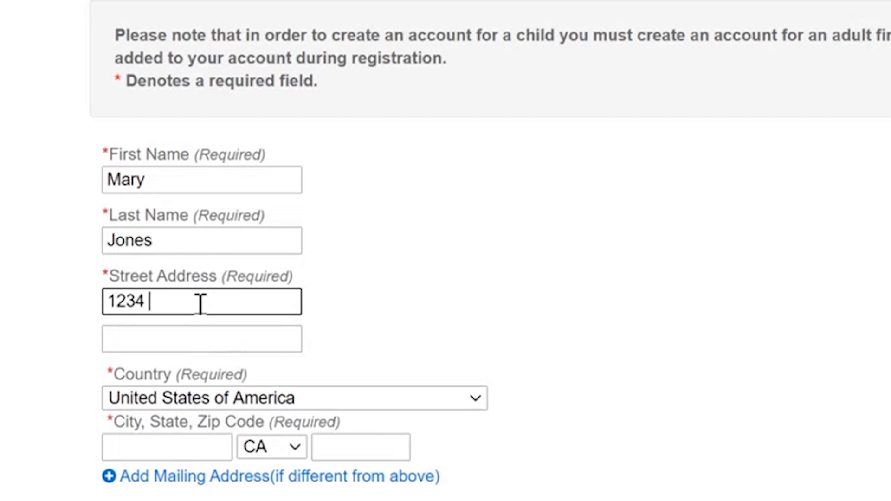
type("Main")
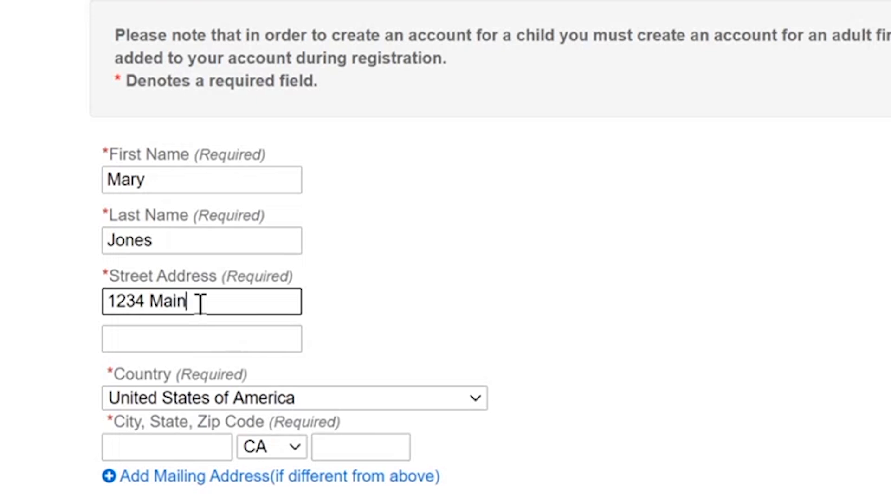
type("St")
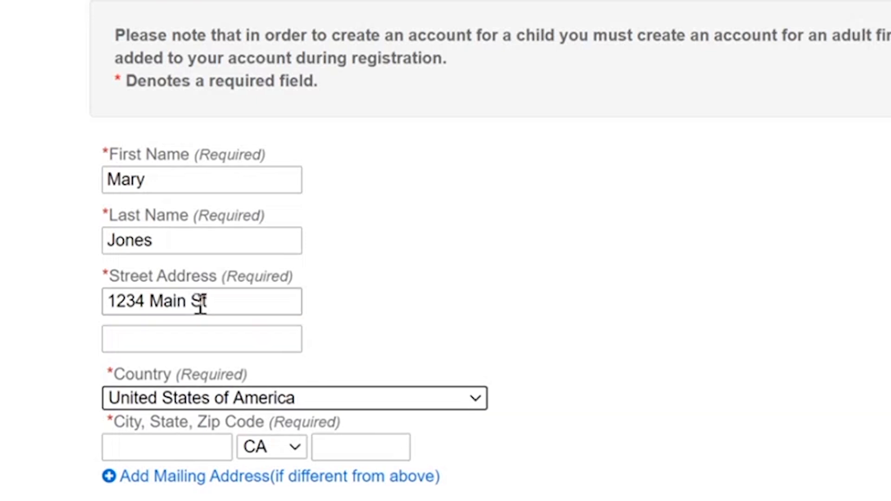
type("Alhambra")
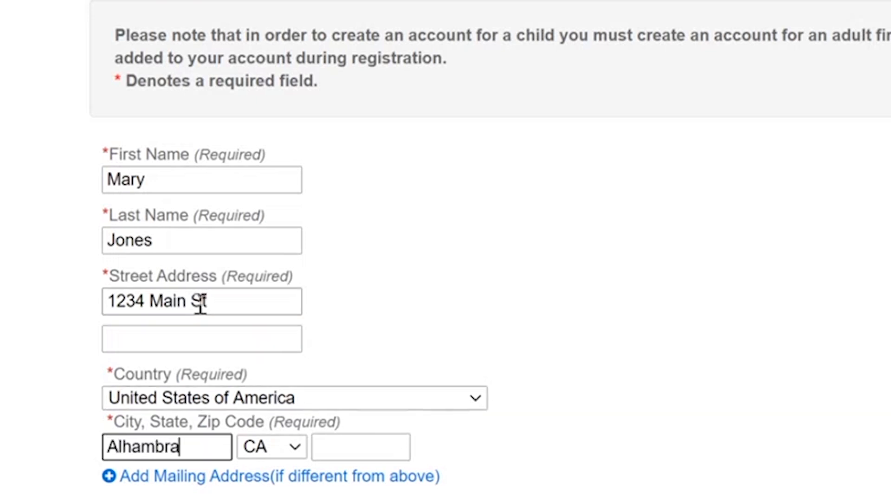
type("91801")
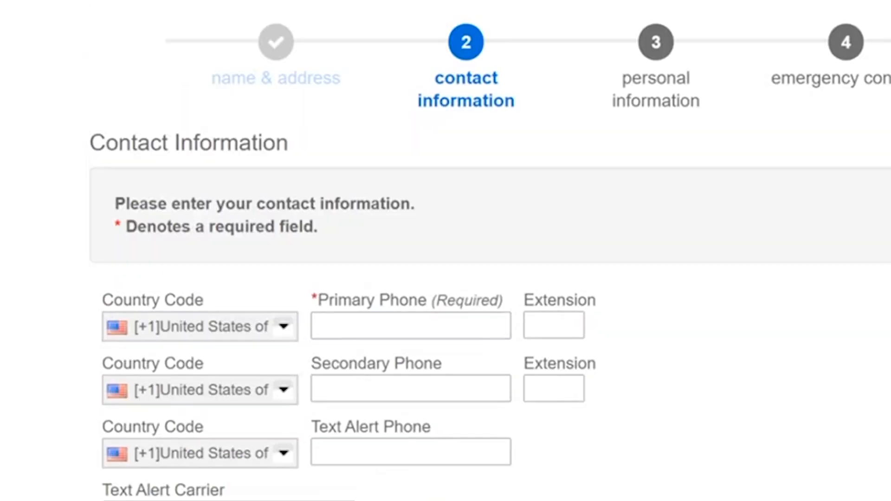
- Enter the primary and text alert phone numbers and pick AT&T as text carrier
scroll("down", 3)
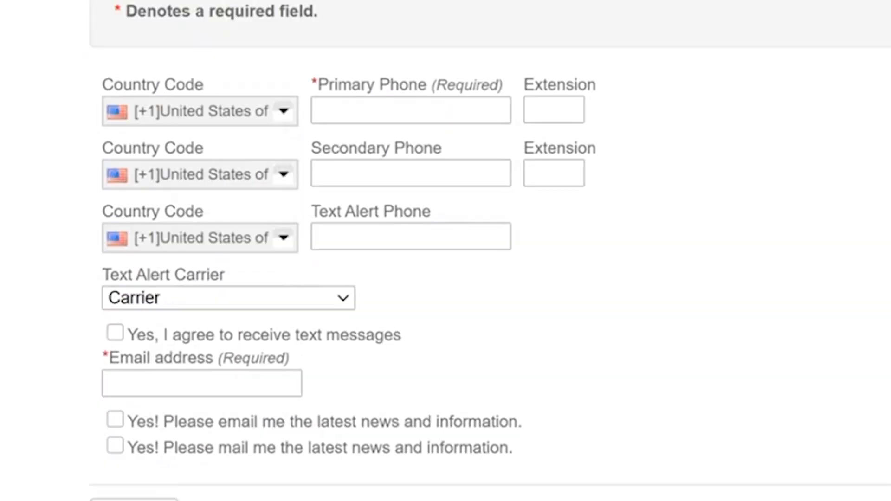
left_click(409, 111)
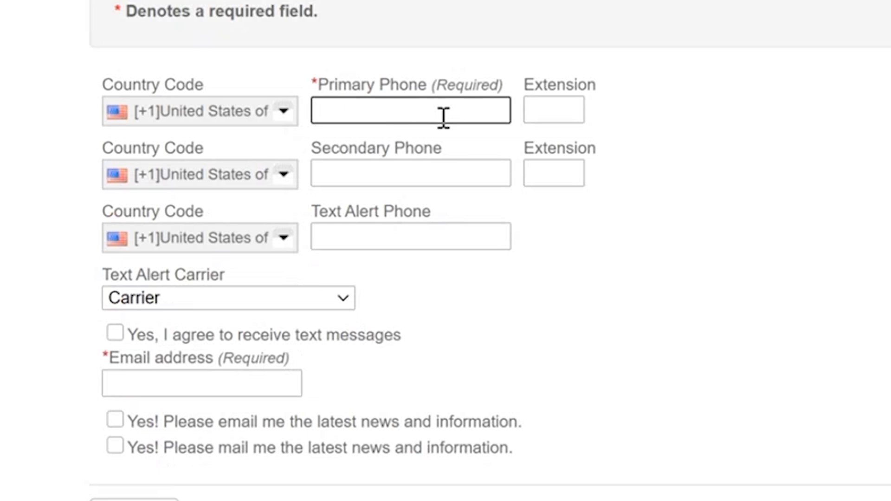
type("6265551212")
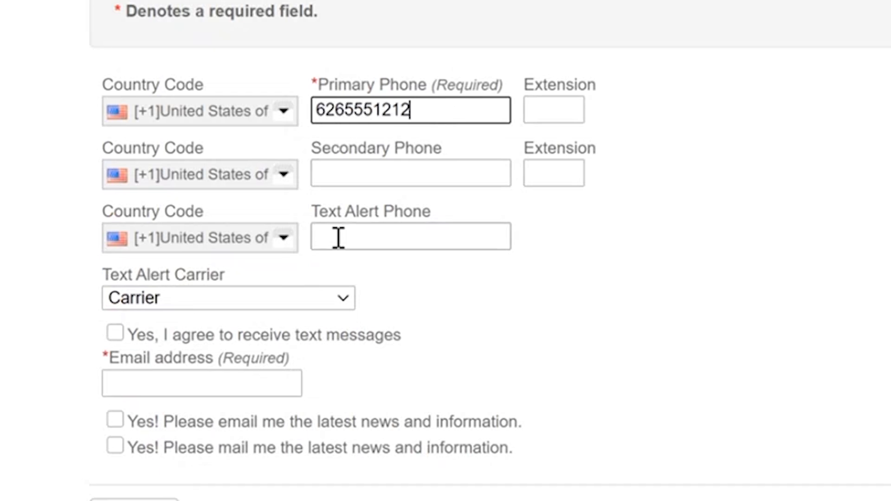
left_click(410, 236)
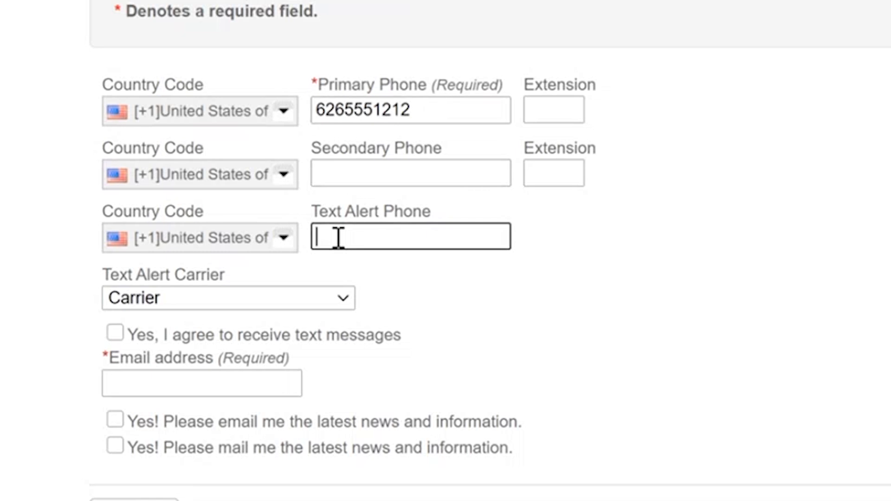
type("6262")
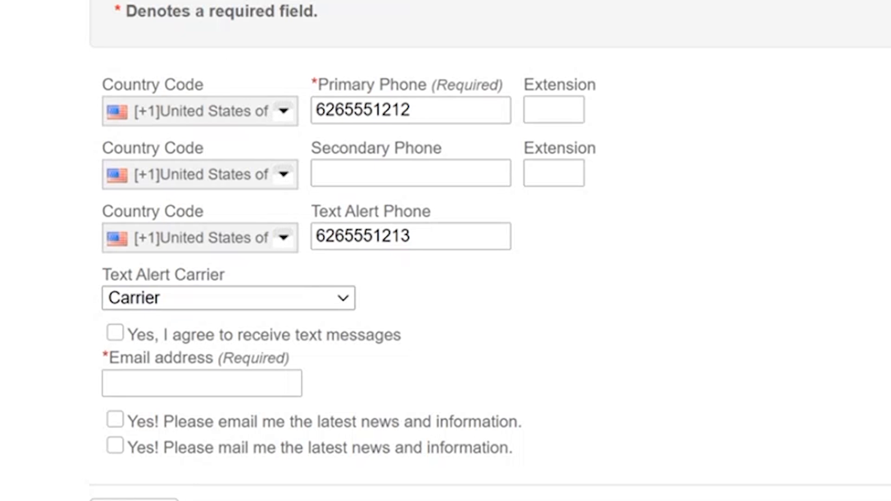
left_click(227, 298)
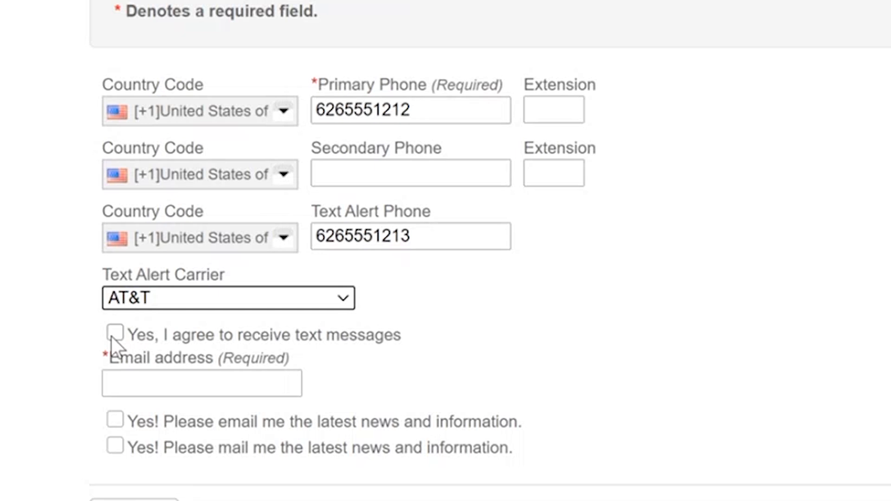
left_click(114, 334)
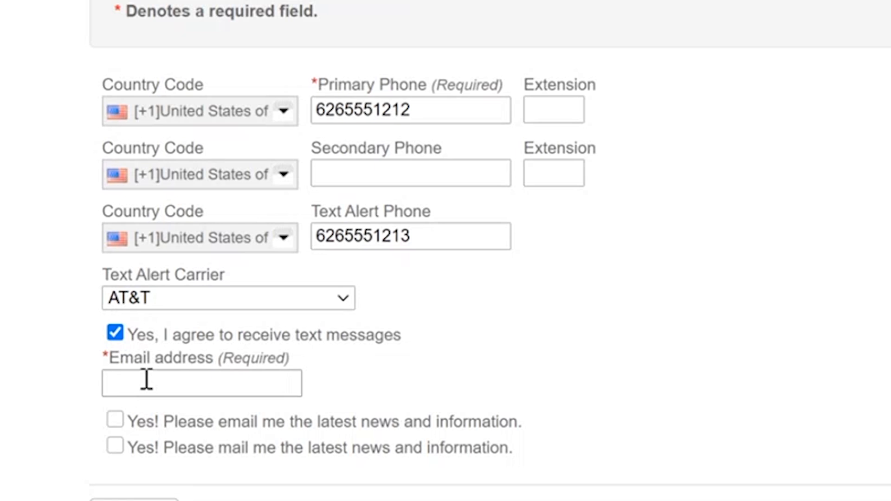
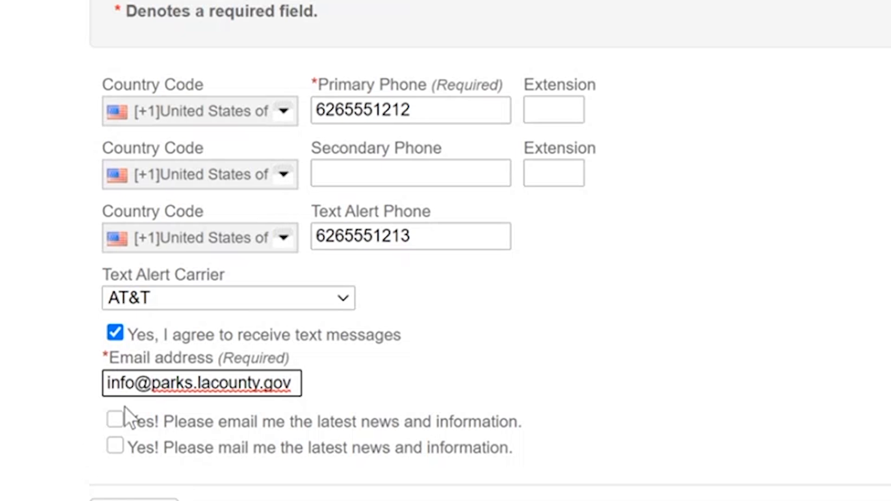
left_click(114, 421)
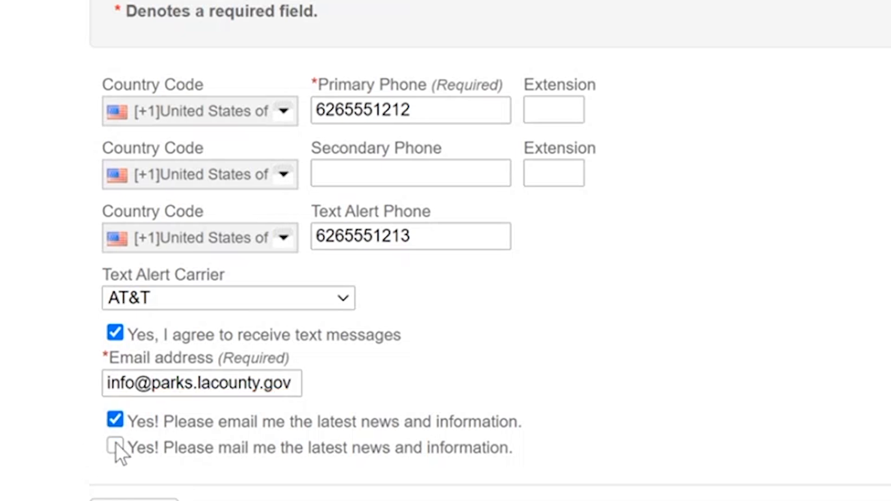
left_click(114, 448)
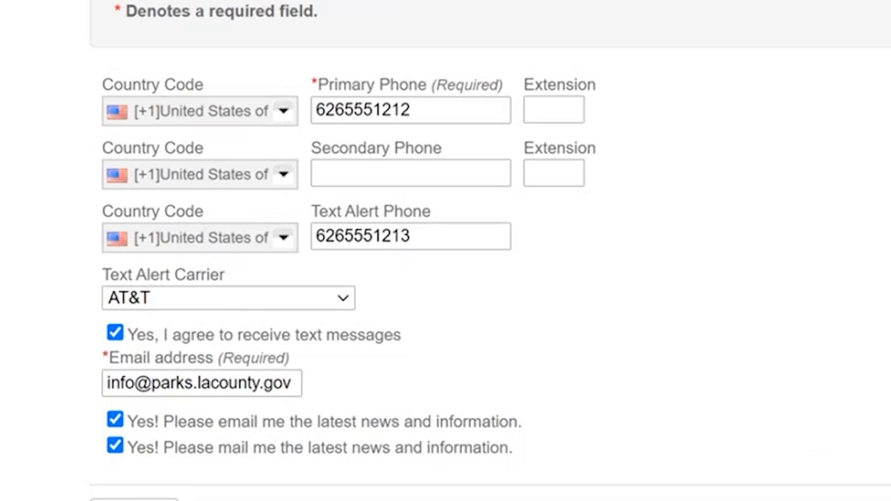
- Scroll through the Gender, Date of Birth and Questions fields of Personal Information
scroll("down", 3)
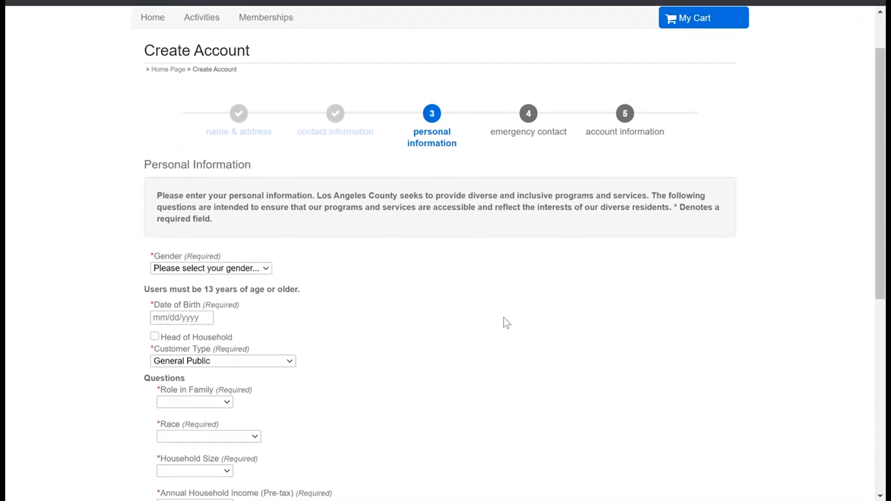
scroll("down", 3)
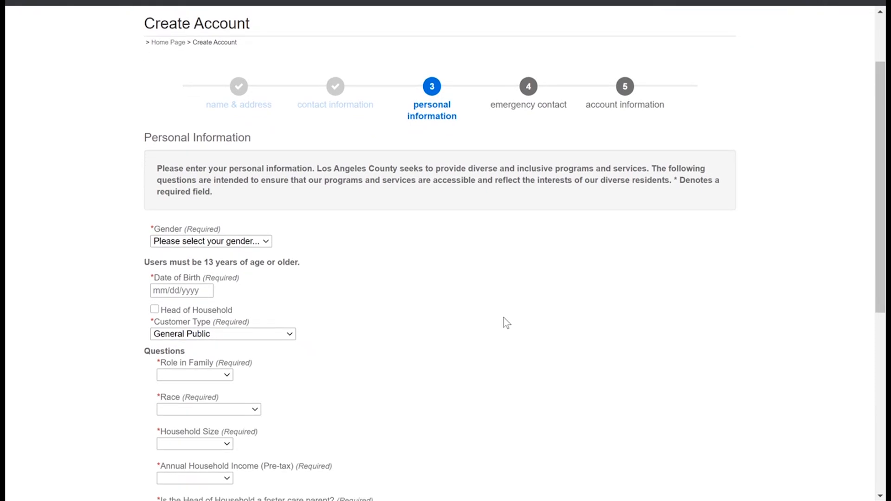
scroll("down", 3)
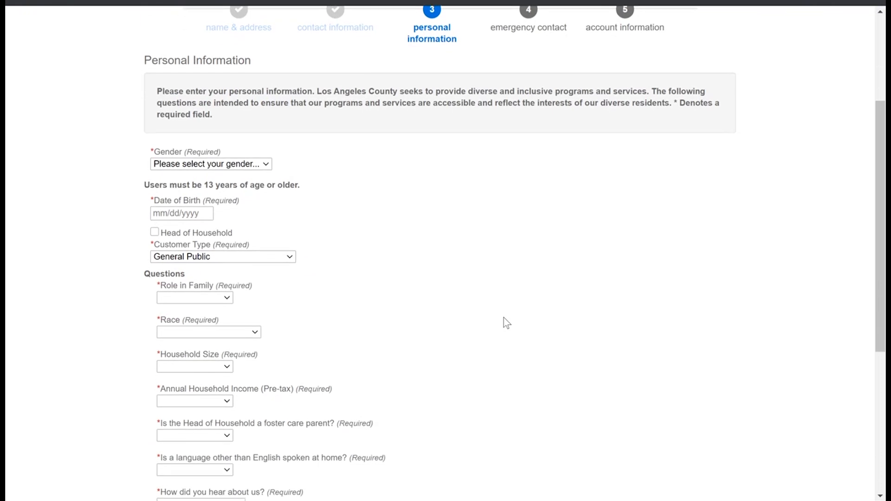
scroll("down", 3)
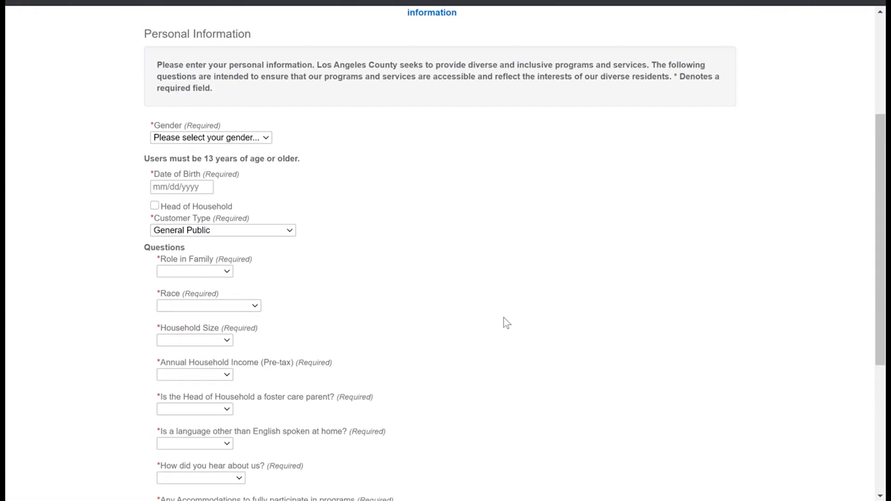
scroll("down", 3)
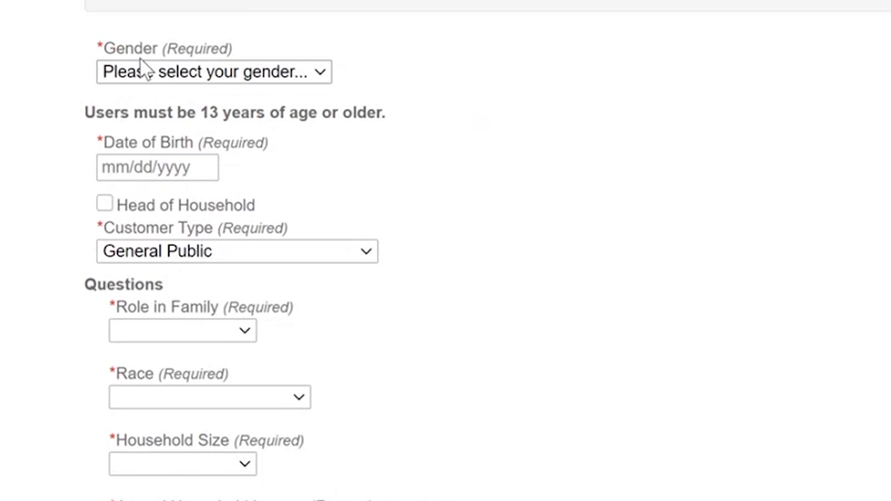
mouse_move(154, 88)
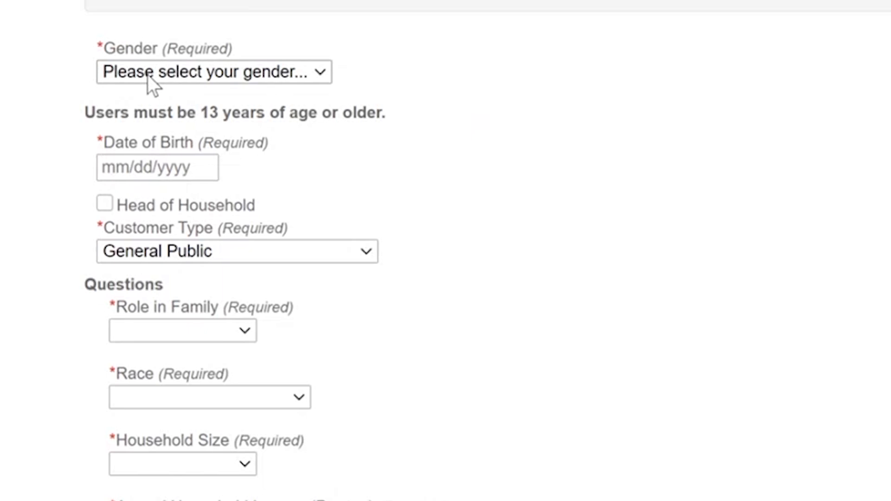
mouse_move(159, 199)
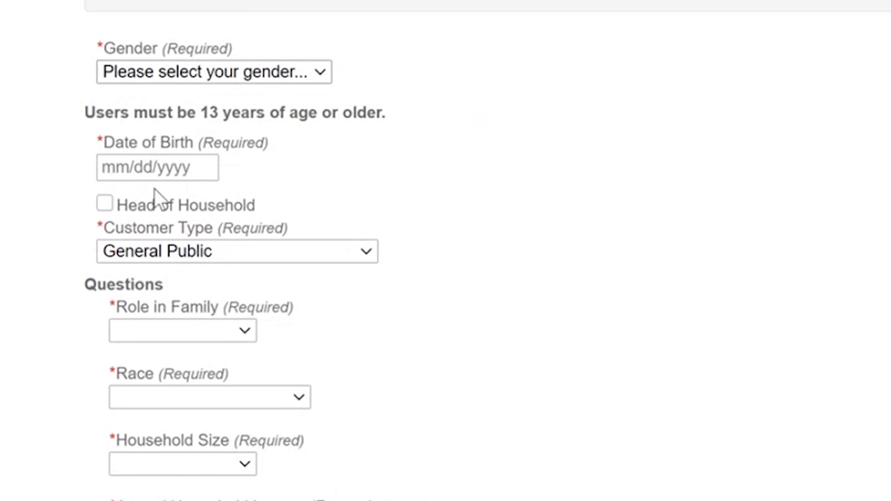
- Choose Female gender and set the date of birth with year 1981
left_click(213, 71)
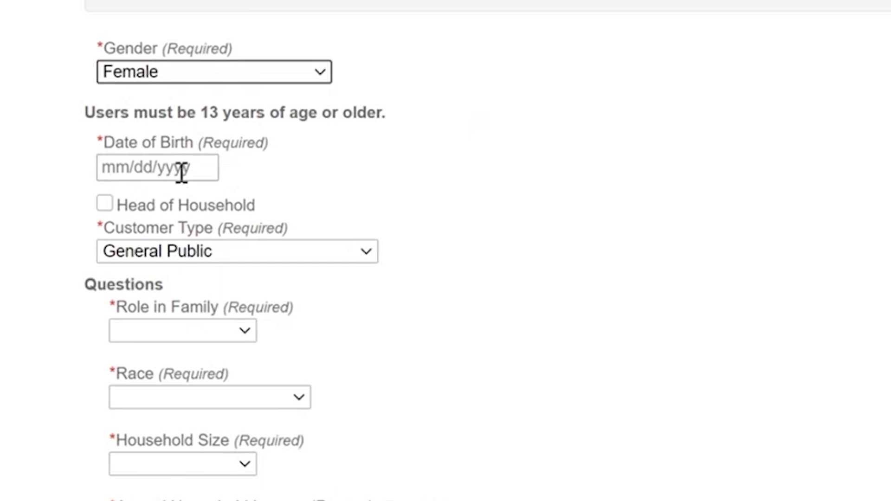
left_click(157, 167)
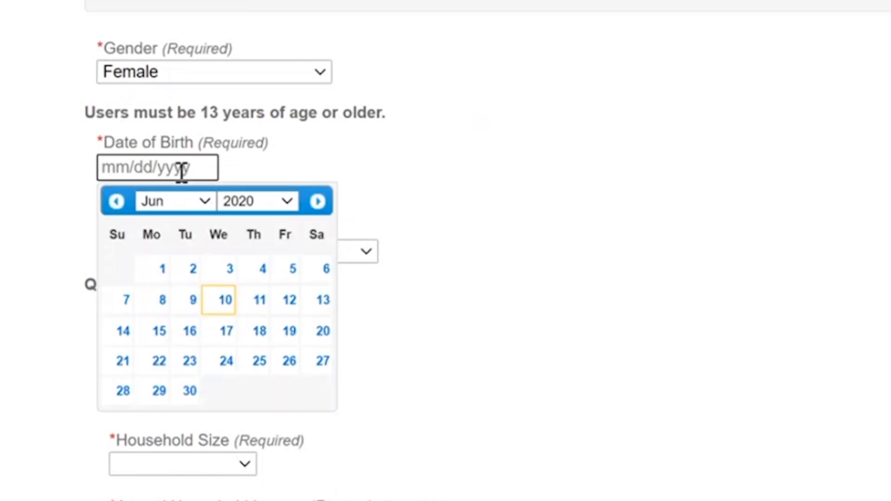
left_click(224, 301)
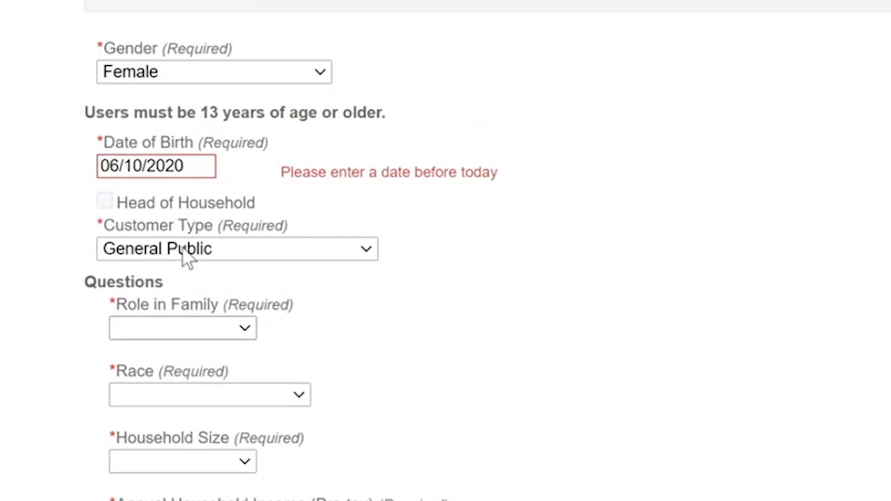
left_click(156, 166)
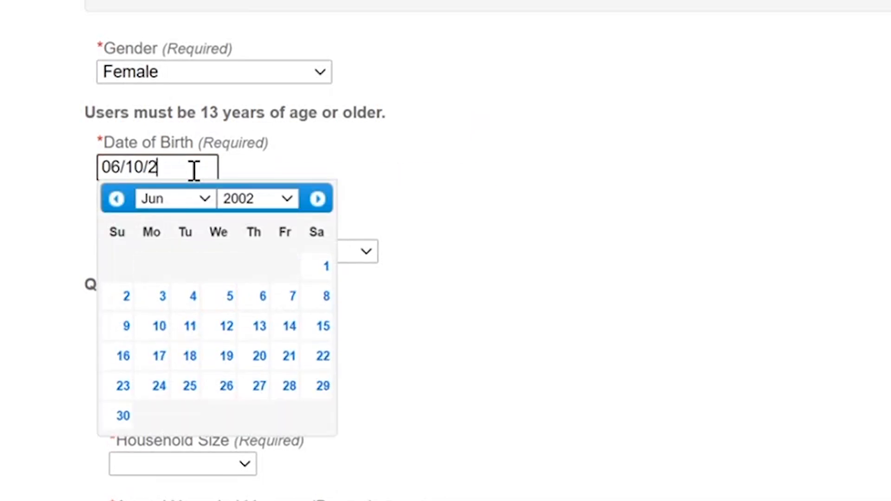
type("1981")
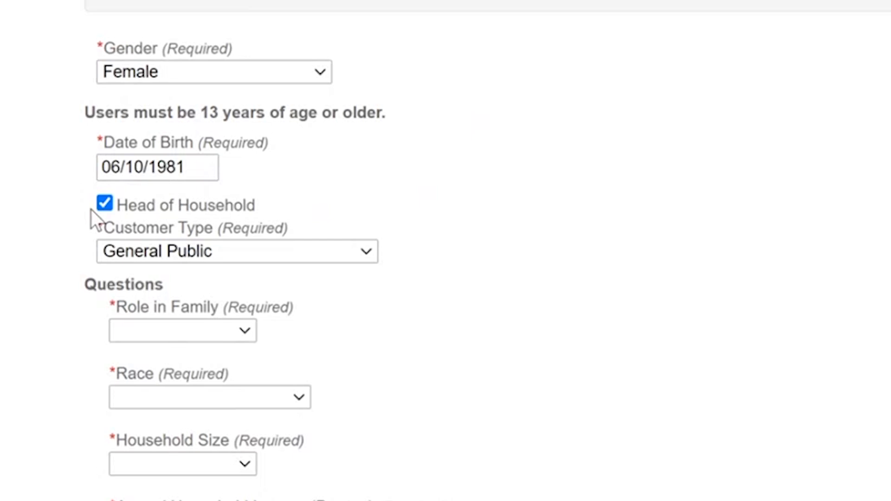
mouse_move(526, 199)
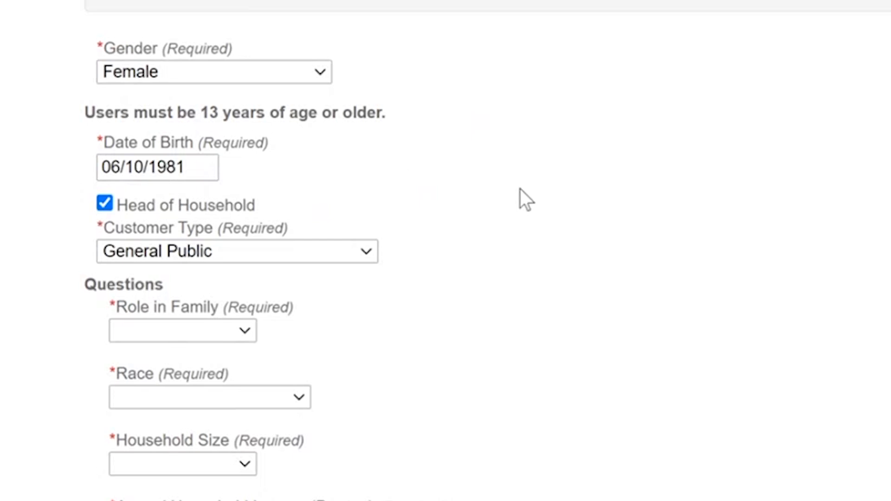
mouse_move(443, 218)
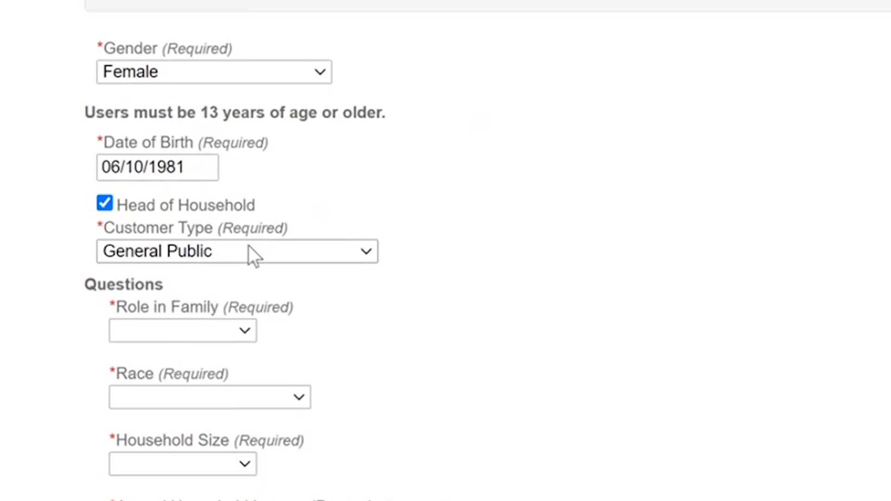
mouse_move(245, 331)
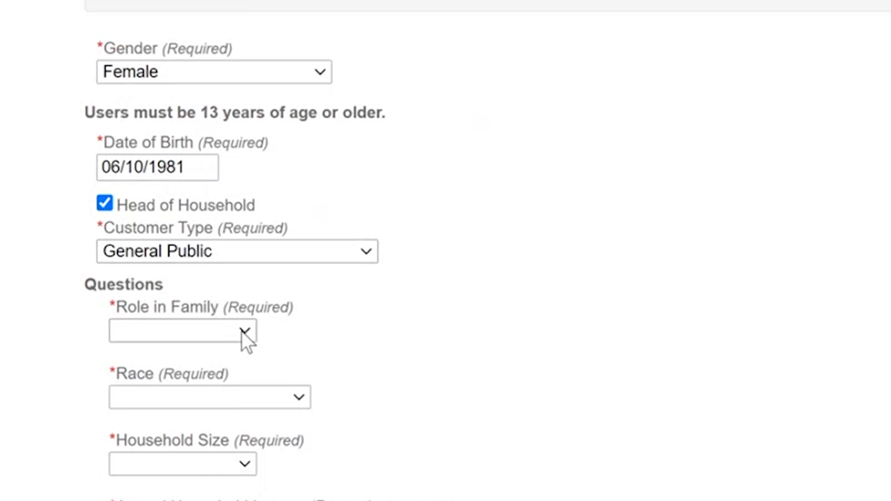
mouse_move(435, 338)
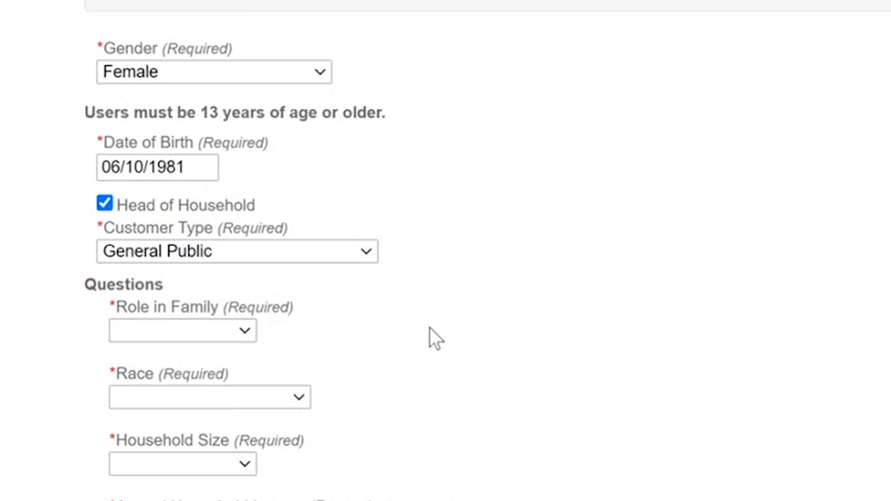
- Answer Role Parent, race Latino/Hispanic, household size 3, and income $25-50K
scroll("down", 3)
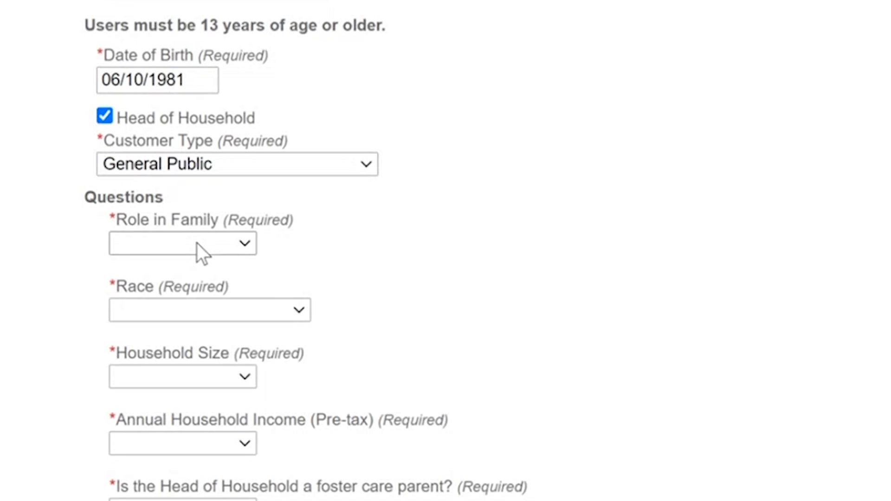
mouse_move(228, 470)
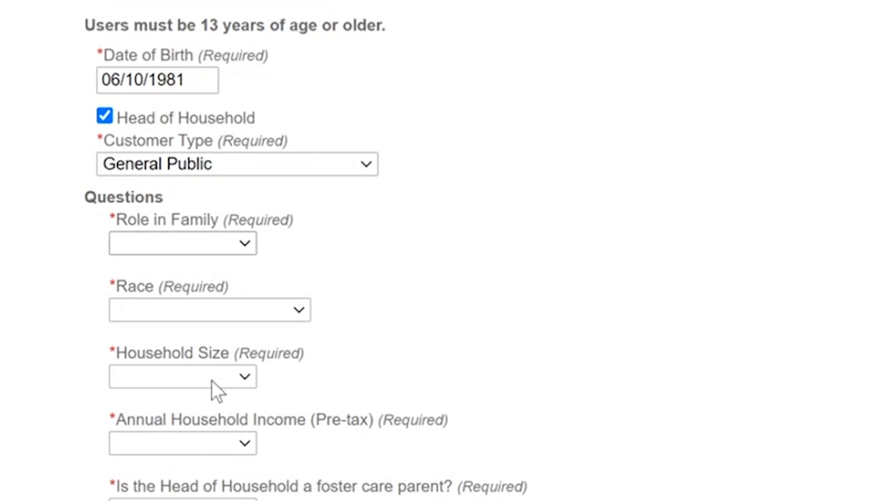
left_click(182, 243)
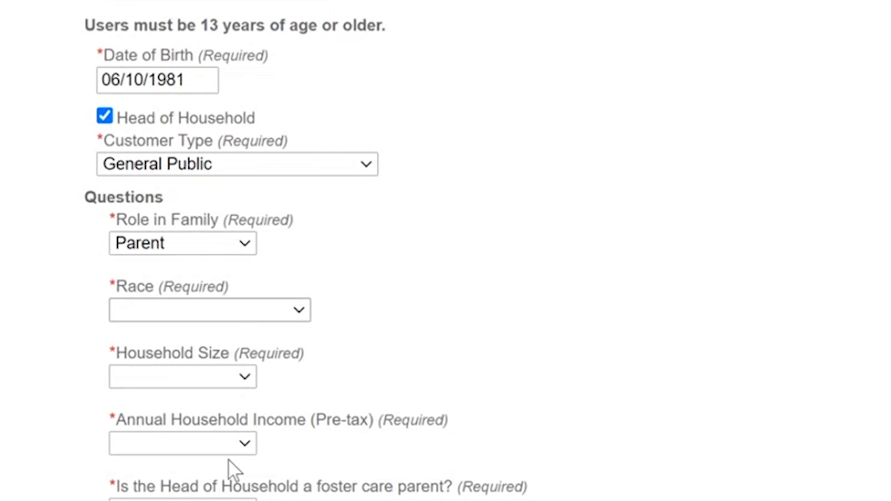
left_click(209, 310)
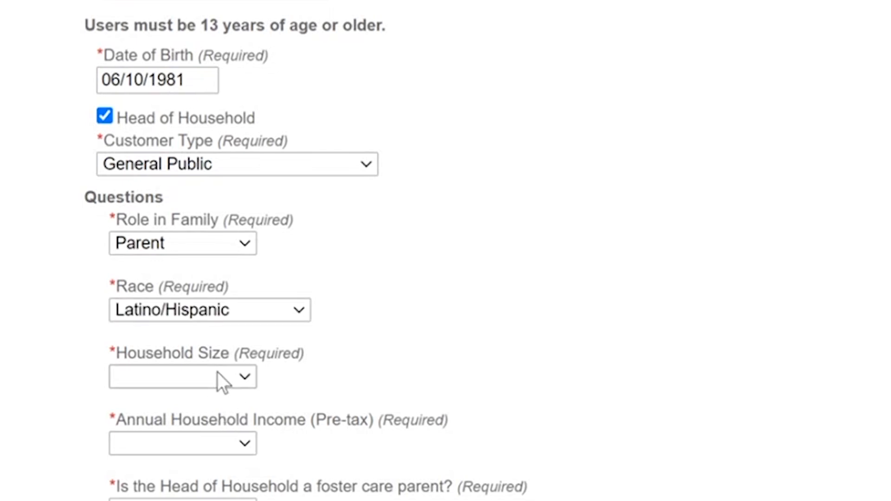
left_click(182, 376)
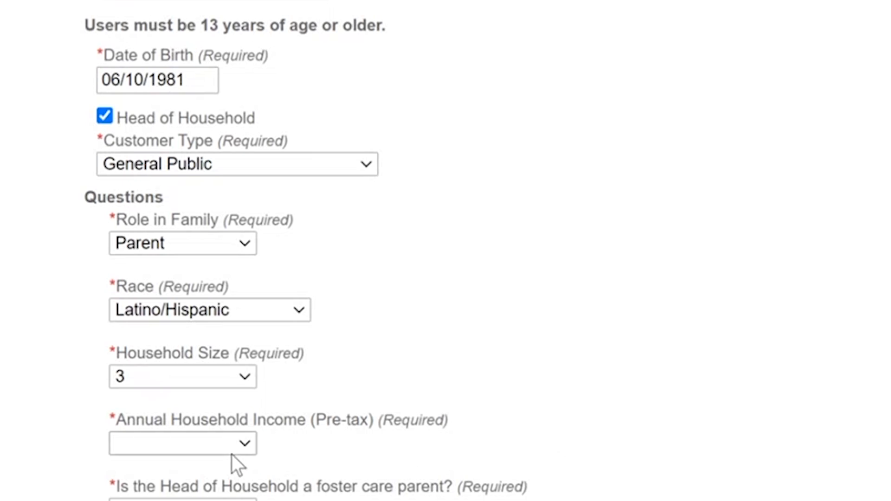
left_click(182, 444)
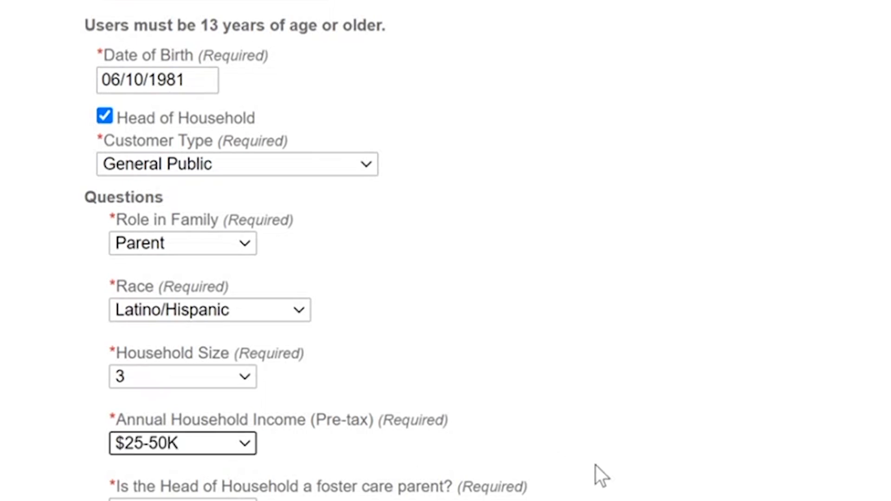
- Answer foster parent Yes, Spanish spoken at home, and accommodations Yes
scroll("down", 3)
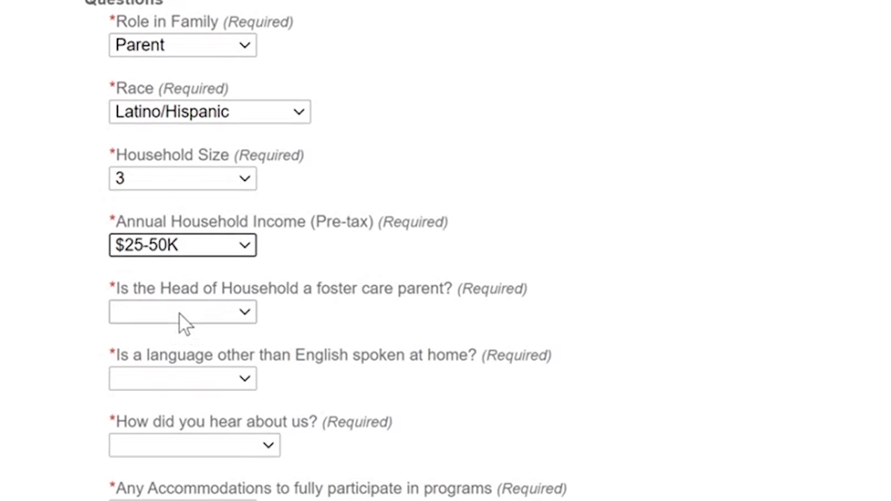
mouse_move(184, 377)
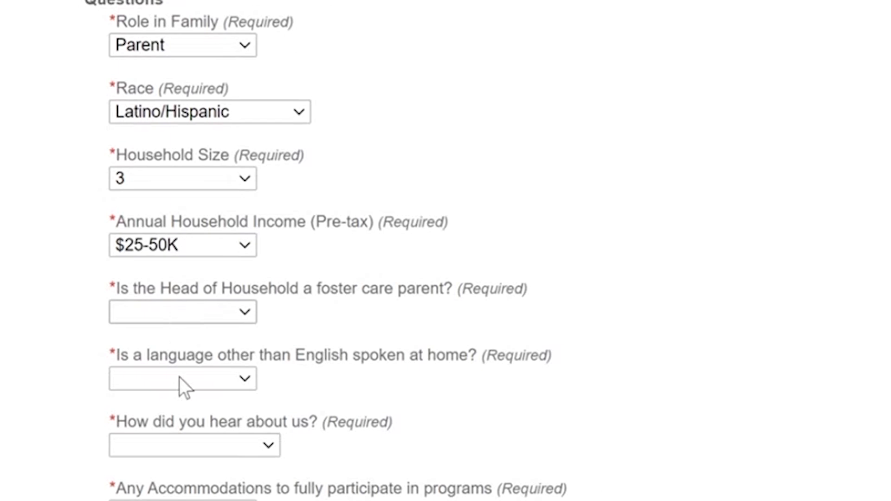
left_click(182, 311)
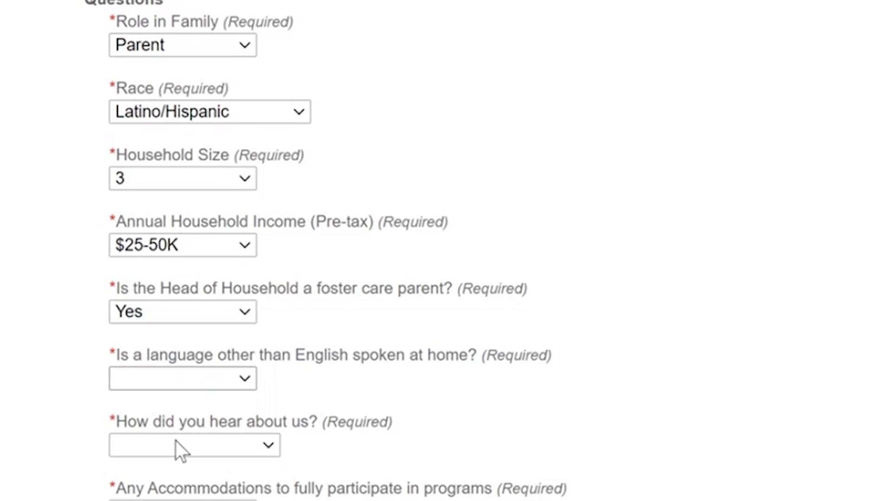
left_click(182, 378)
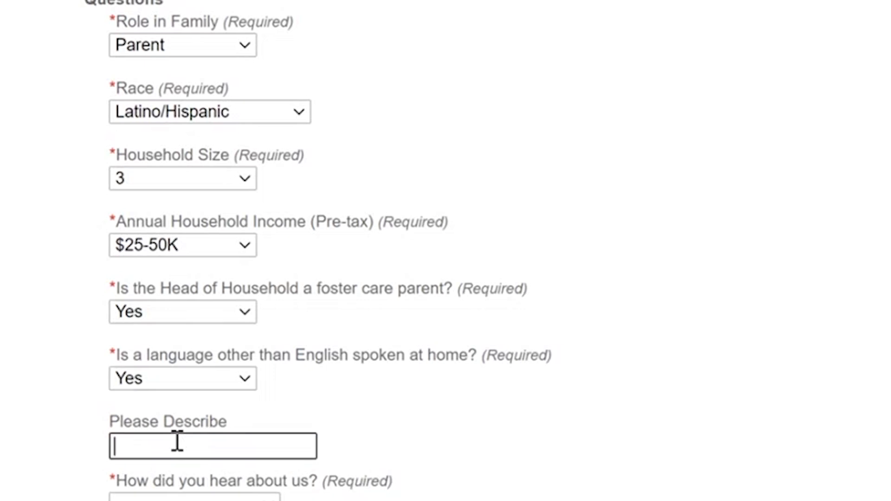
mouse_move(454, 426)
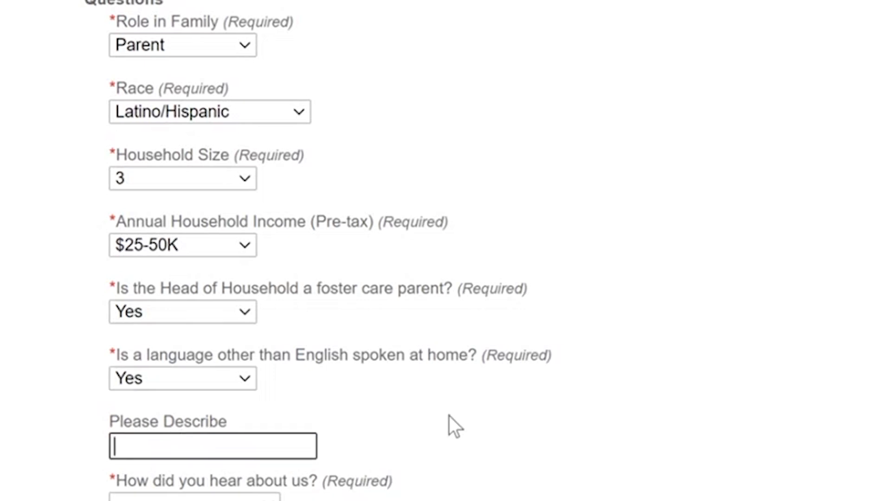
type("Spanish")
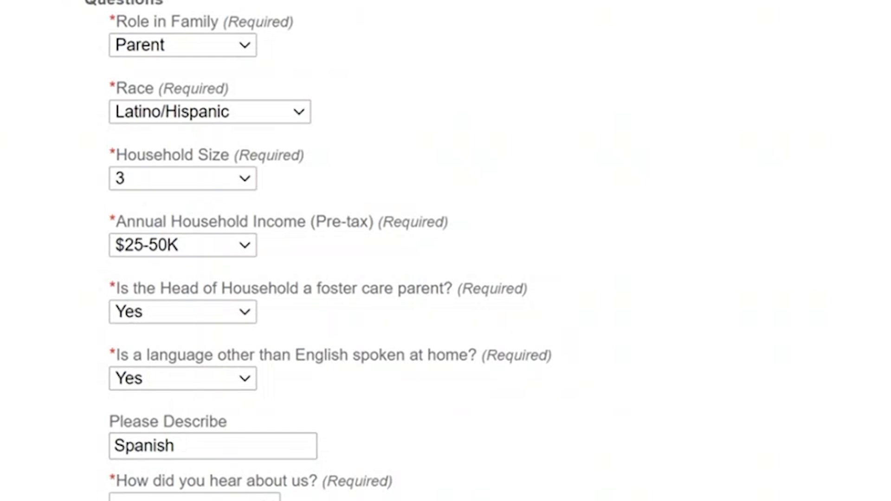
scroll("down", 3)
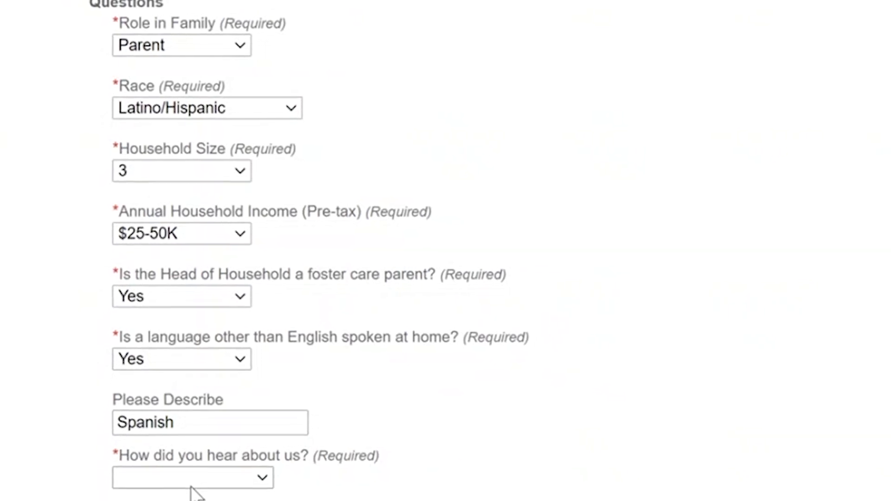
scroll("down", 3)
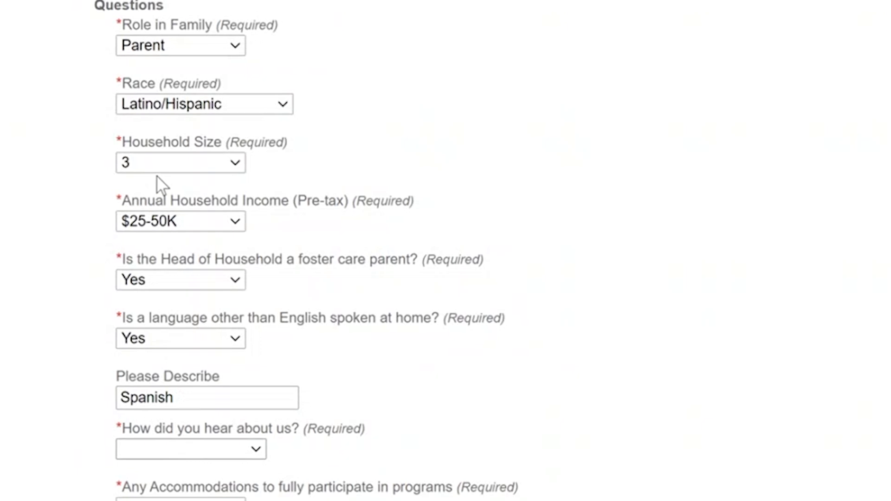
scroll("down", 3)
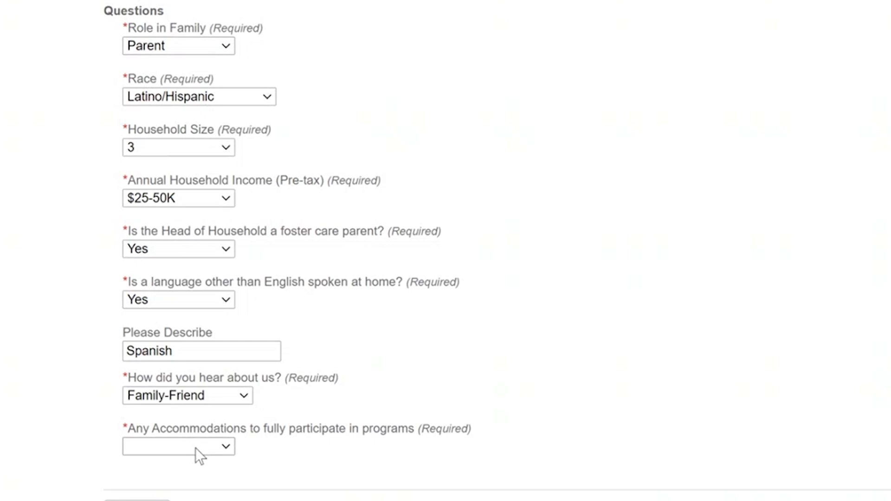
mouse_move(204, 499)
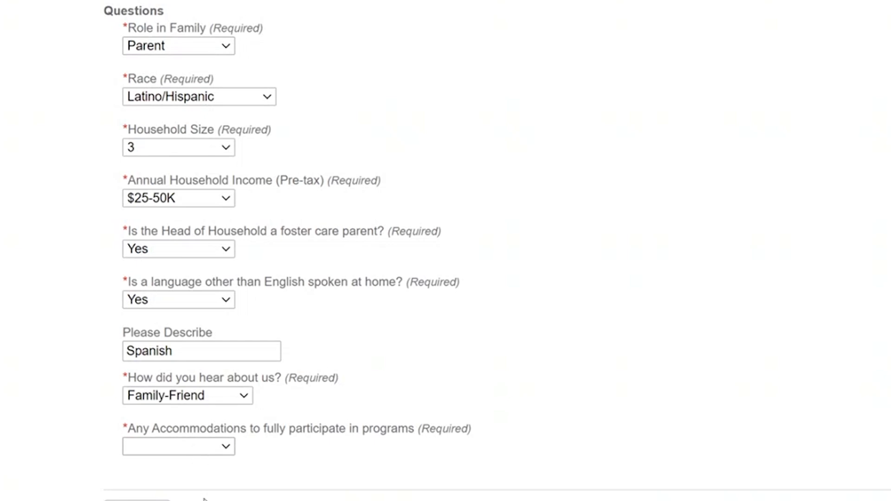
left_click(178, 446)
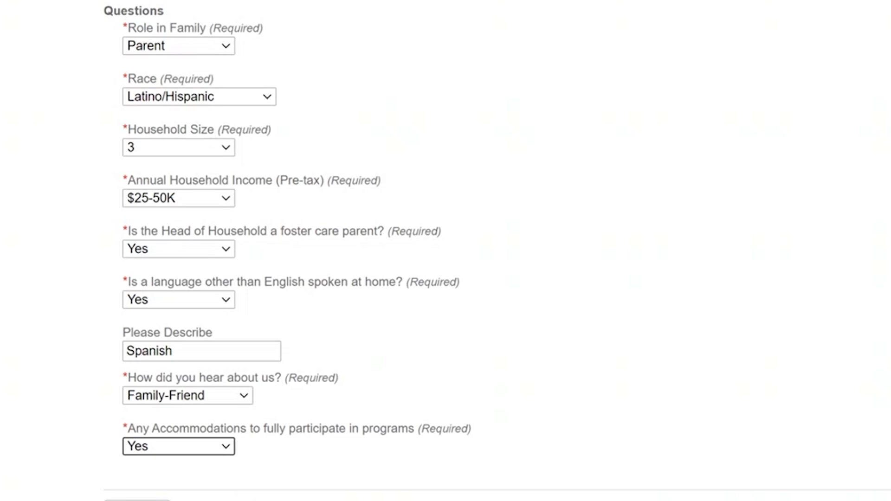
mouse_move(449, 347)
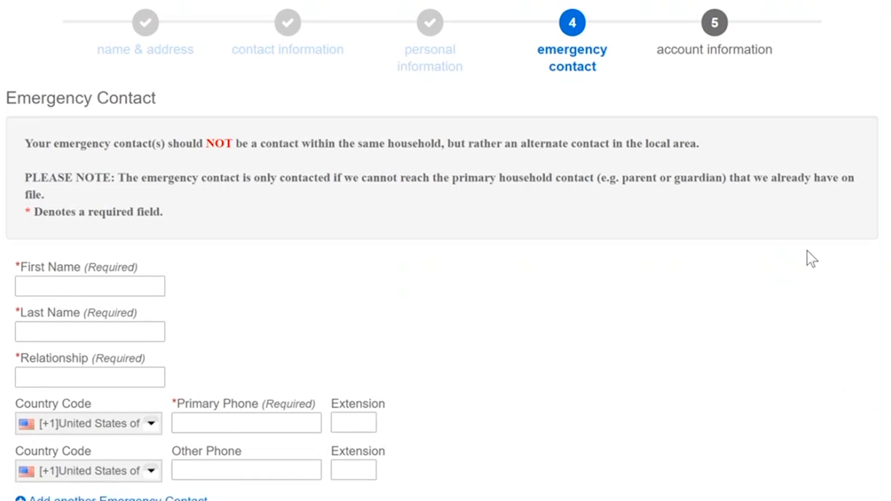
scroll("down", 3)
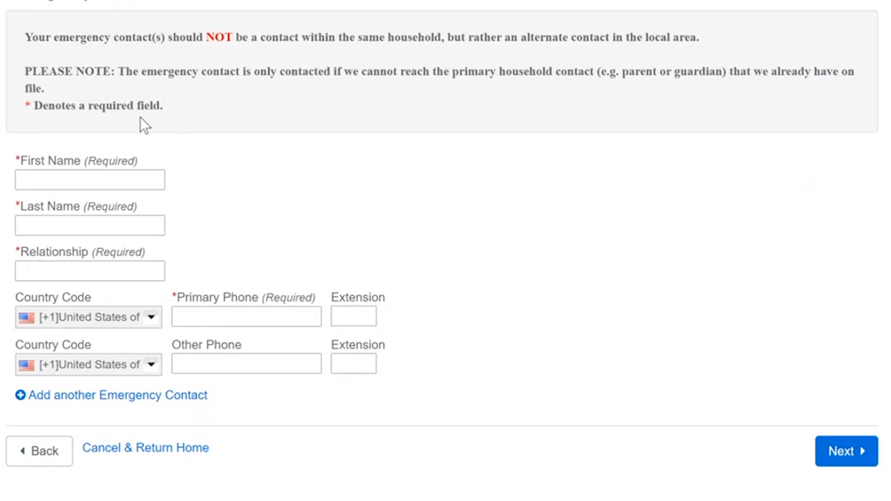
mouse_move(17, 94)
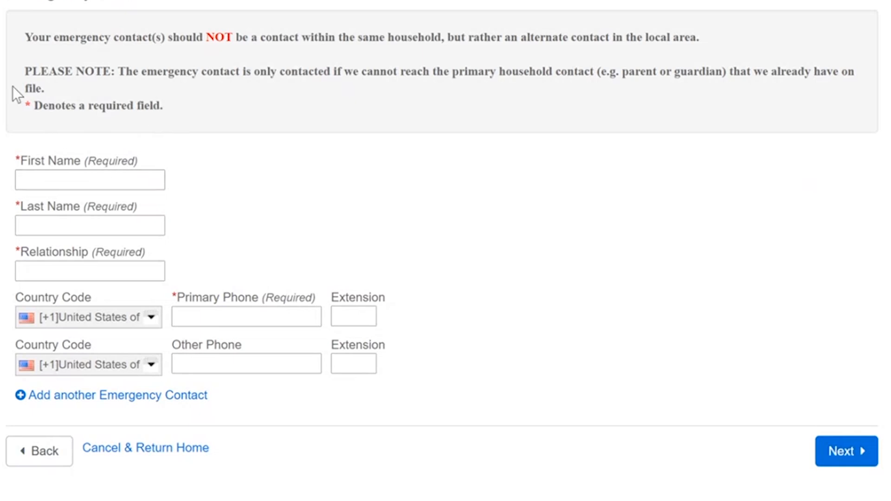
mouse_move(17, 41)
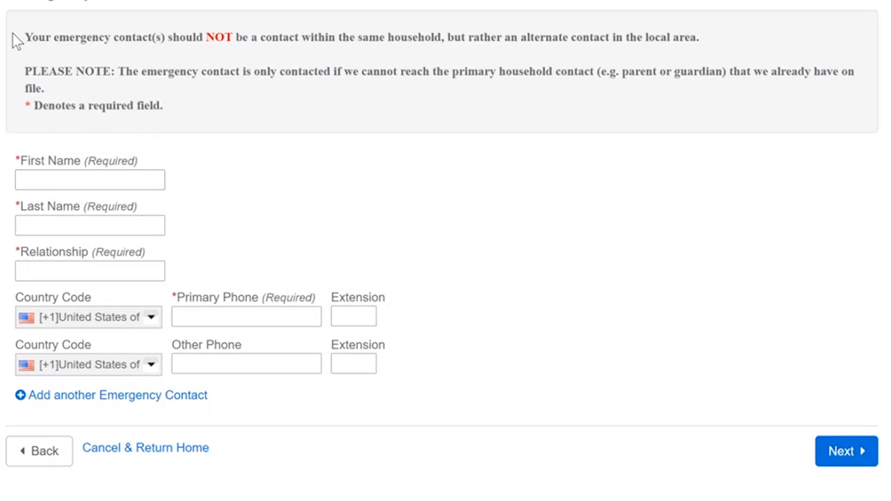
mouse_move(427, 49)
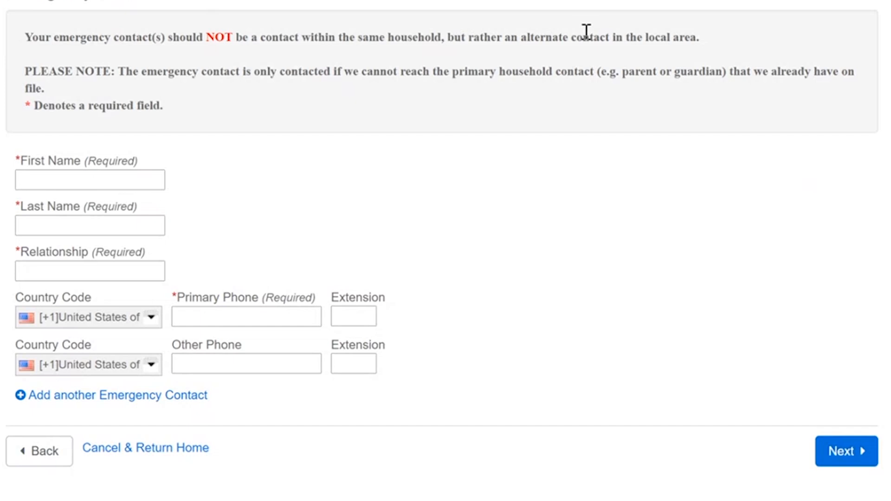
mouse_move(323, 124)
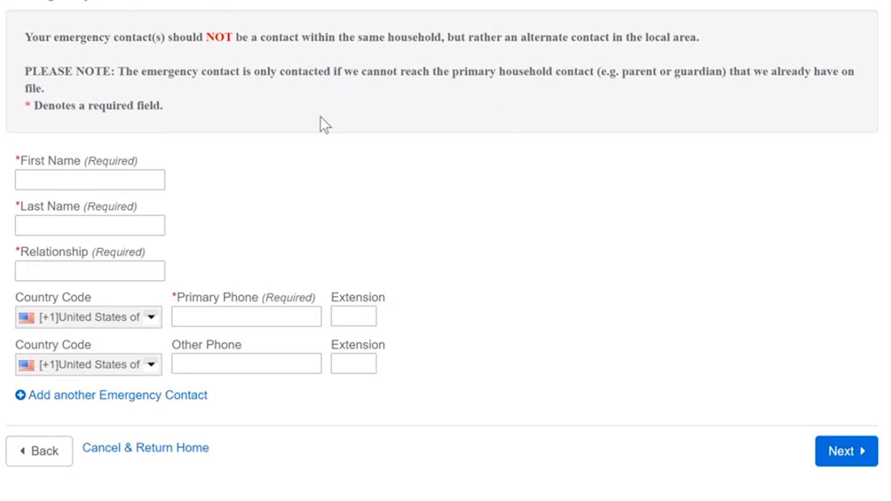
left_click(89, 180)
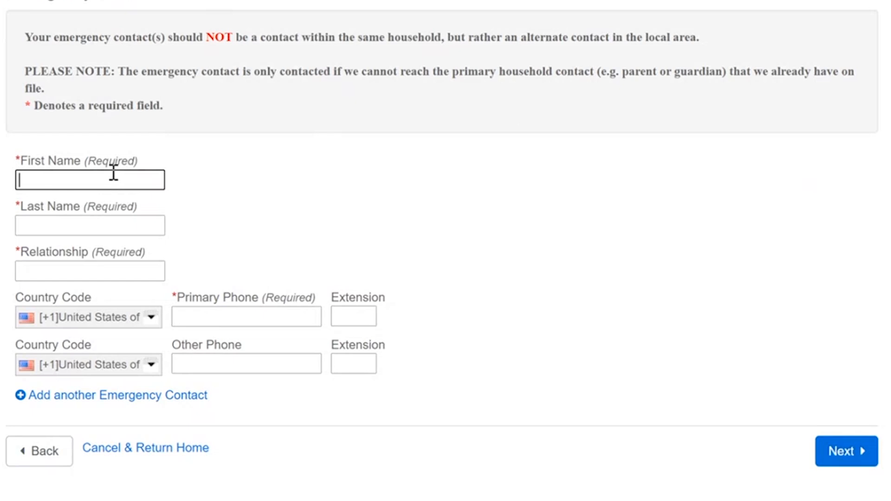
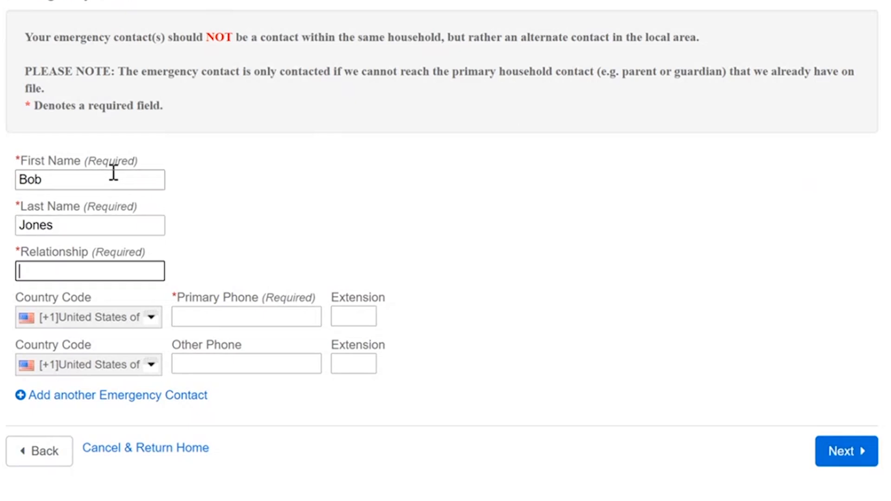
type("H")
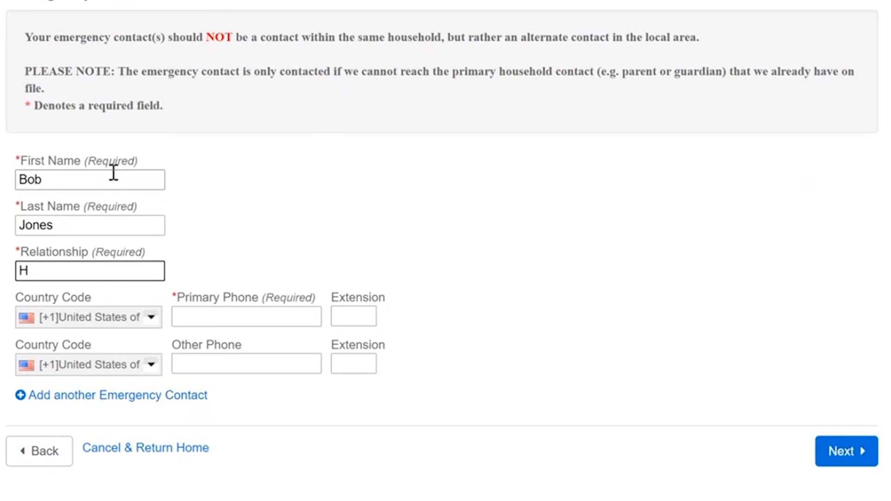
type("Partner")
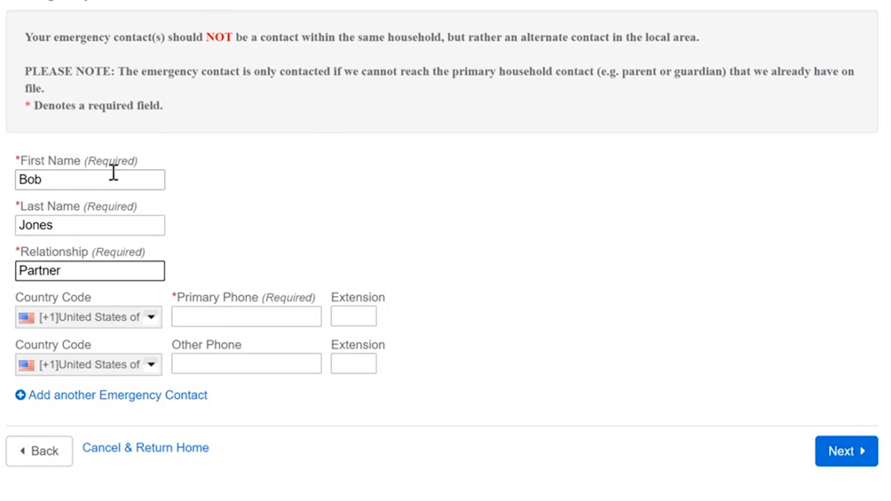
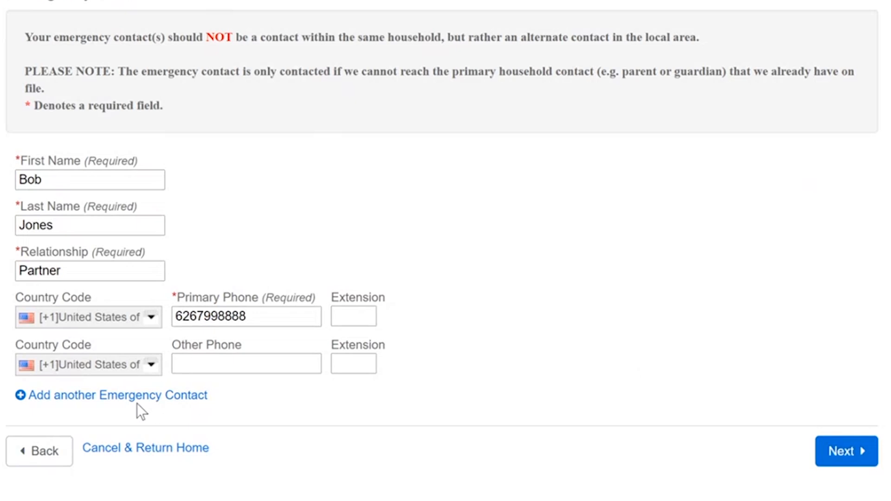
mouse_move(547, 401)
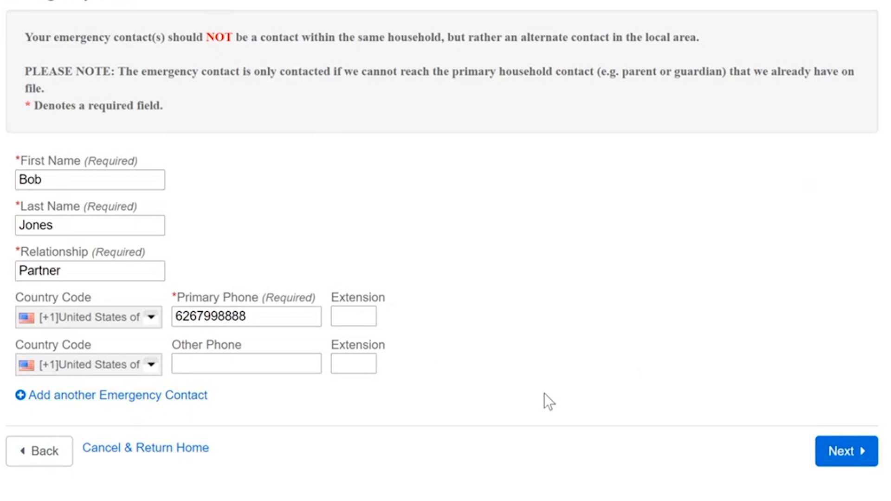
left_click(845, 451)
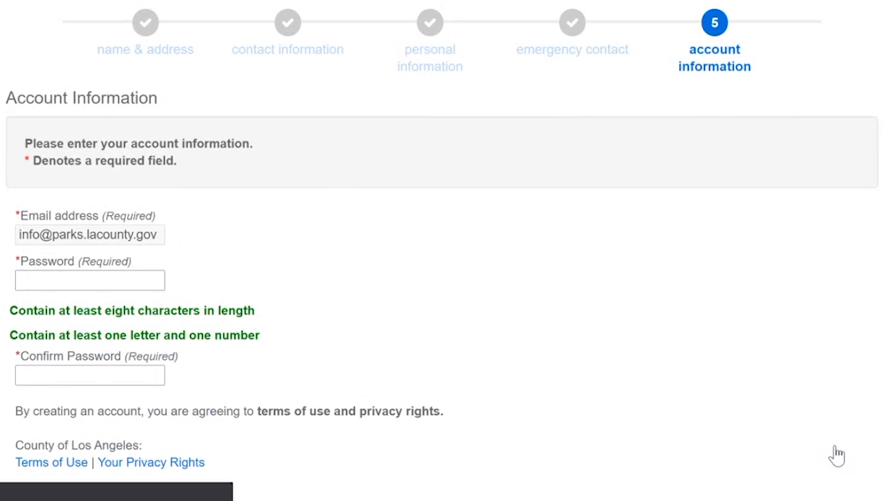
- Scroll down and start entering the account password in the Password field
scroll("down", 3)
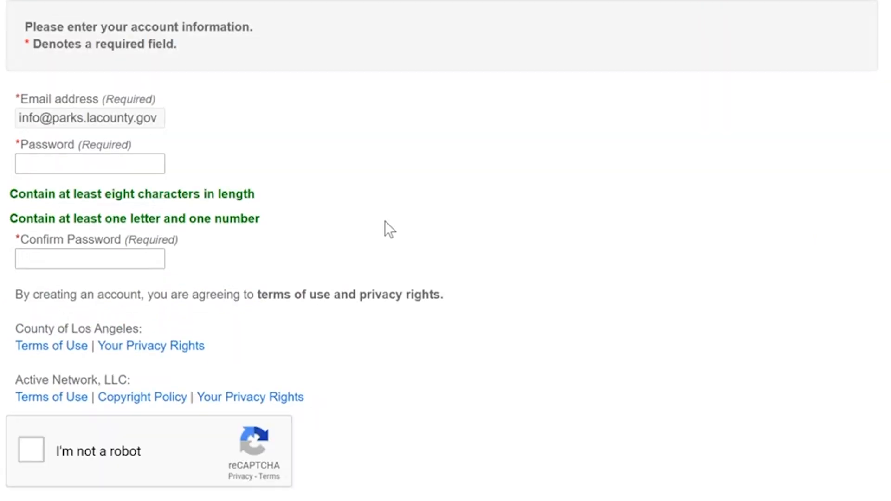
left_click(89, 164)
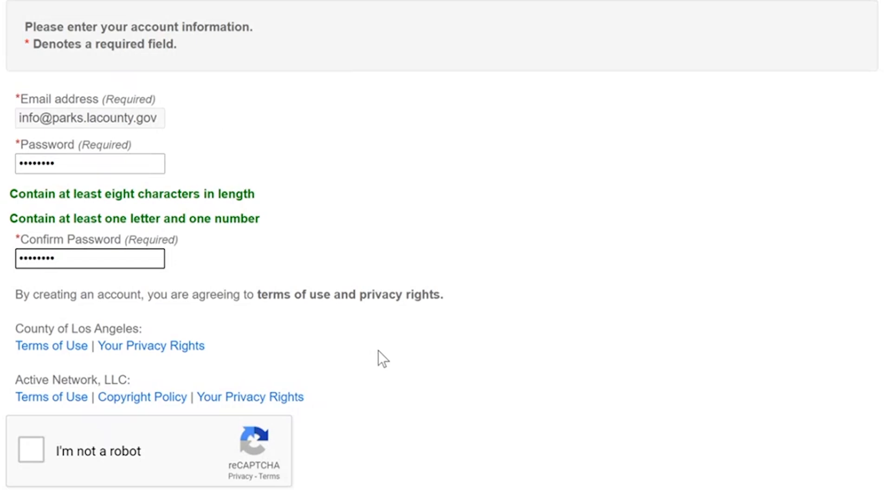
mouse_move(288, 313)
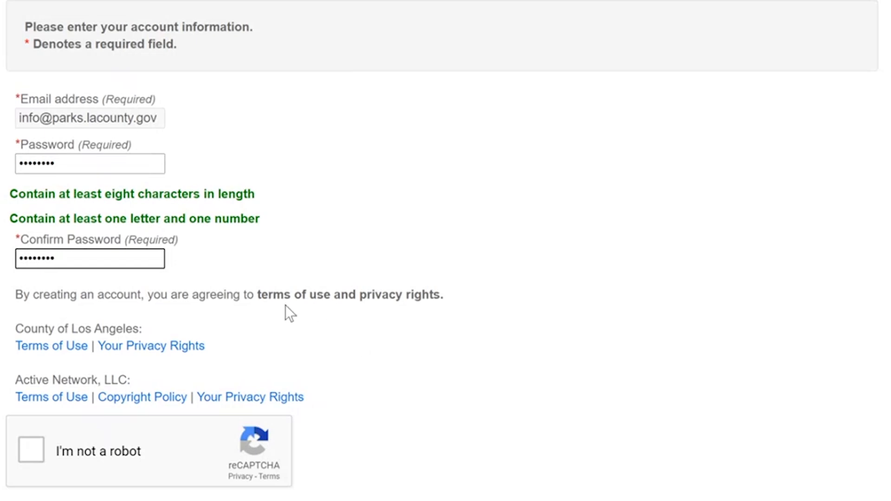
mouse_move(51, 345)
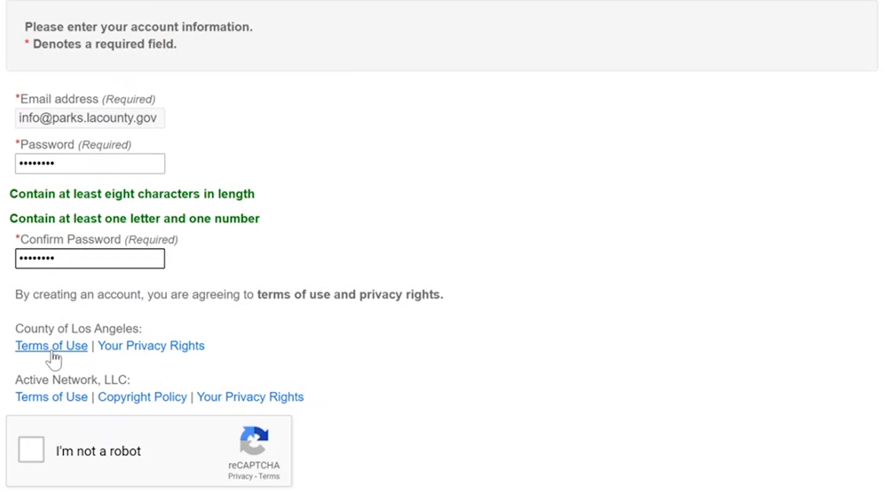
mouse_move(126, 345)
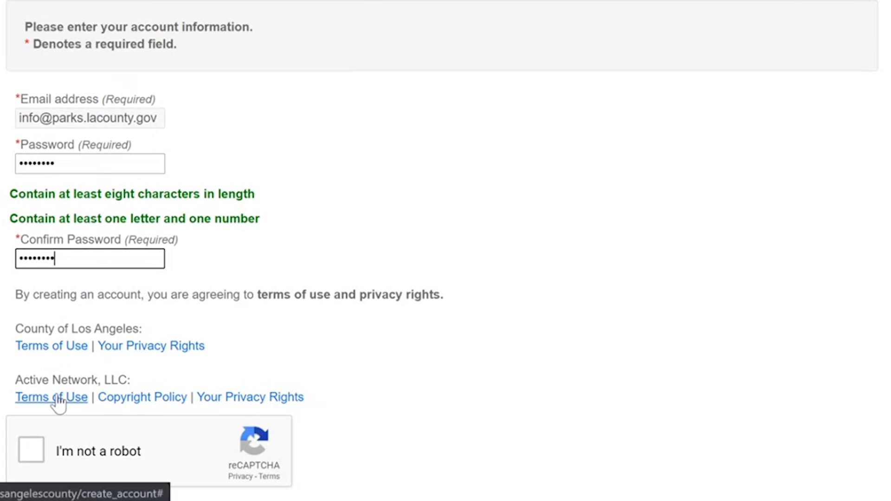
mouse_move(259, 395)
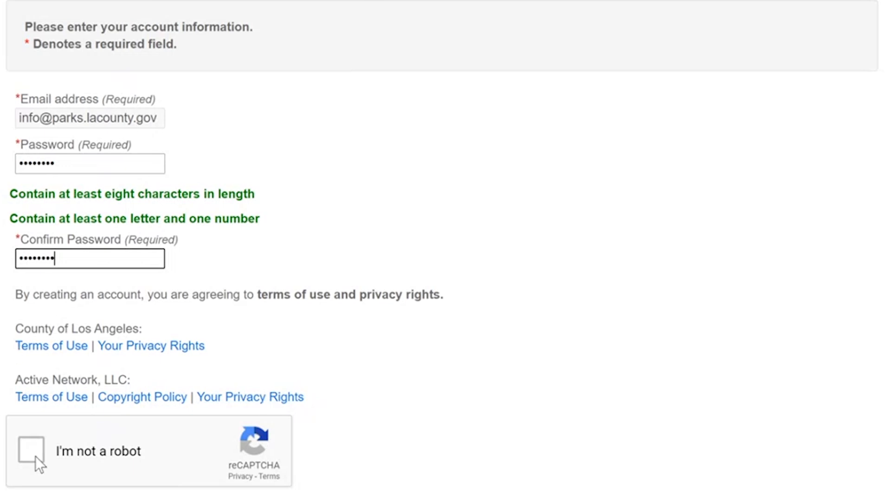
- Tick 'I'm not a robot', select the parking meter tiles, and verify
left_click(32, 452)
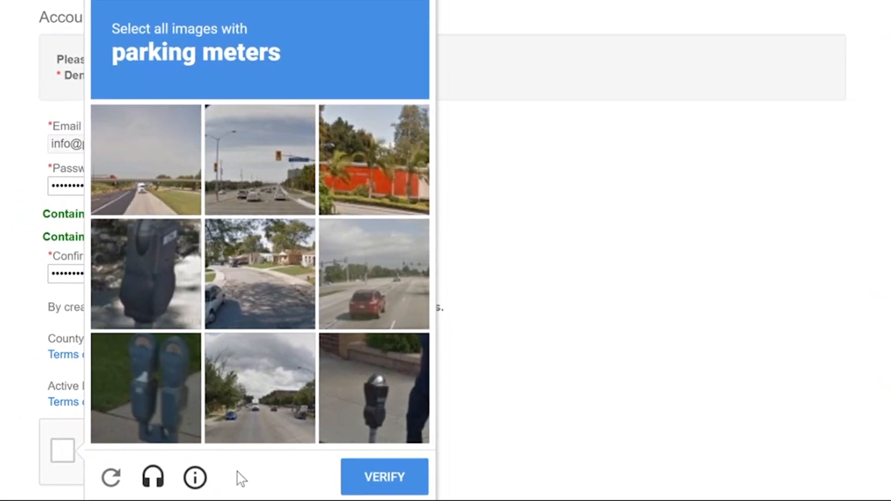
left_click(145, 387)
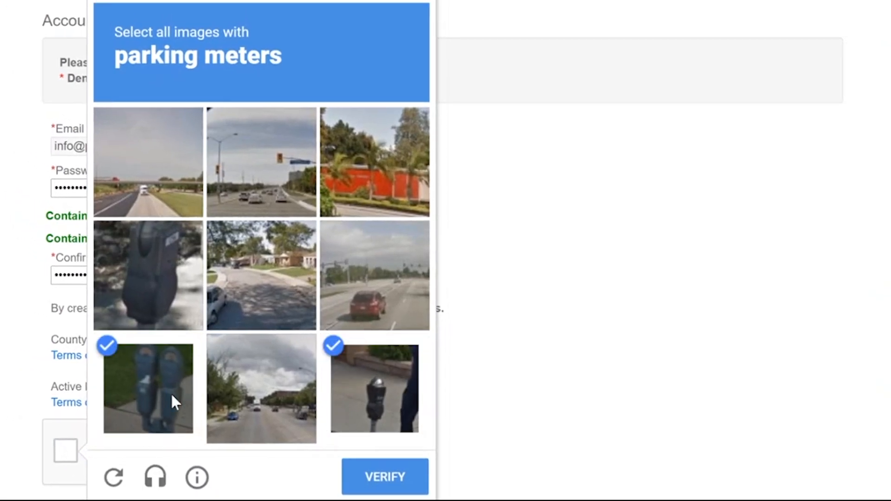
left_click(148, 274)
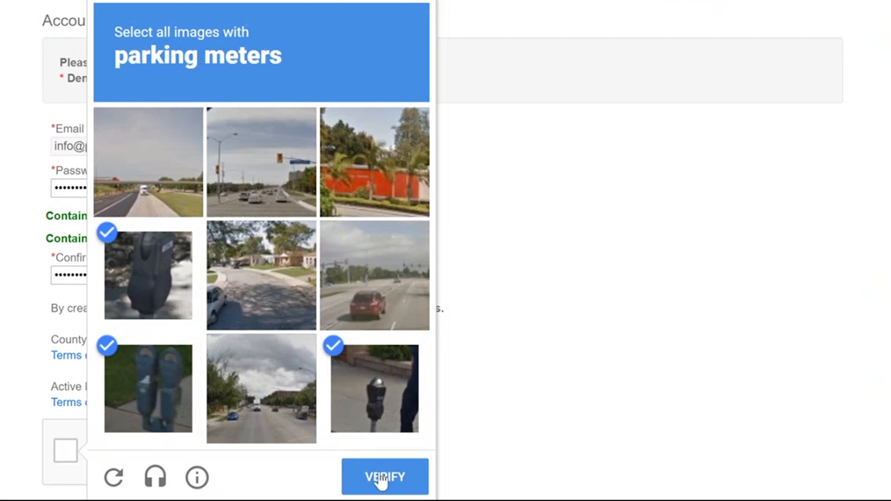
left_click(385, 476)
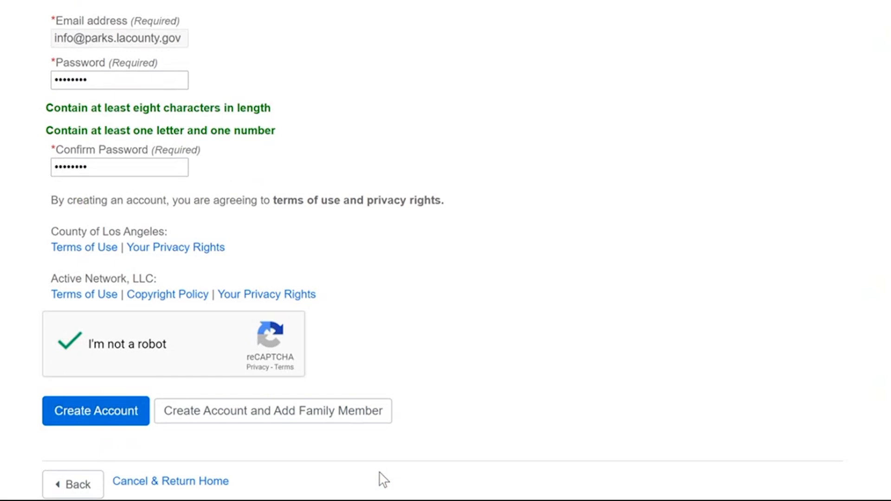
mouse_move(95, 410)
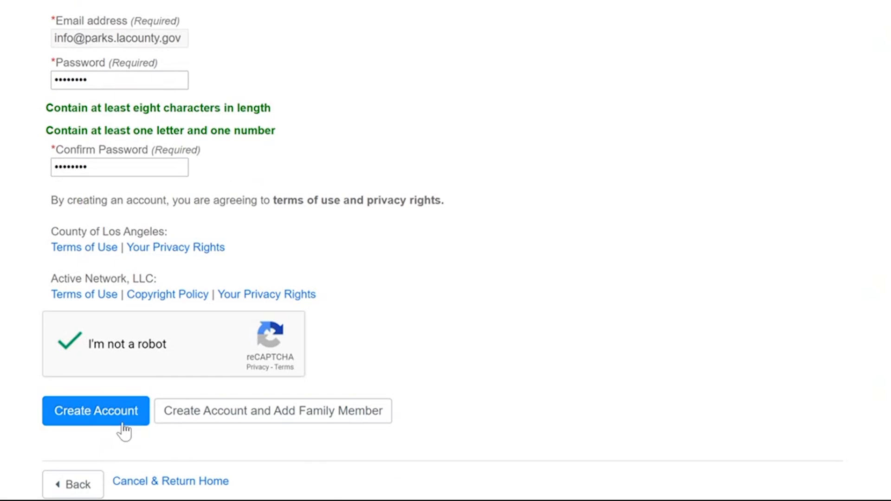
mouse_move(140, 446)
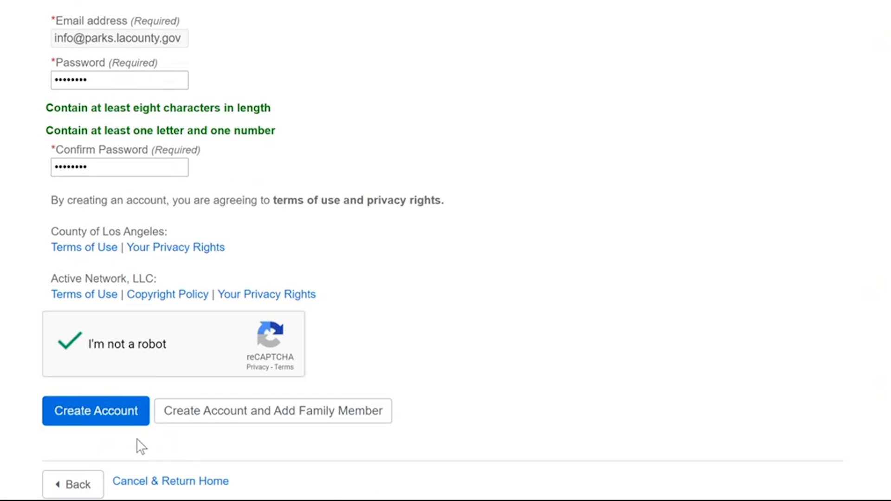
mouse_move(251, 429)
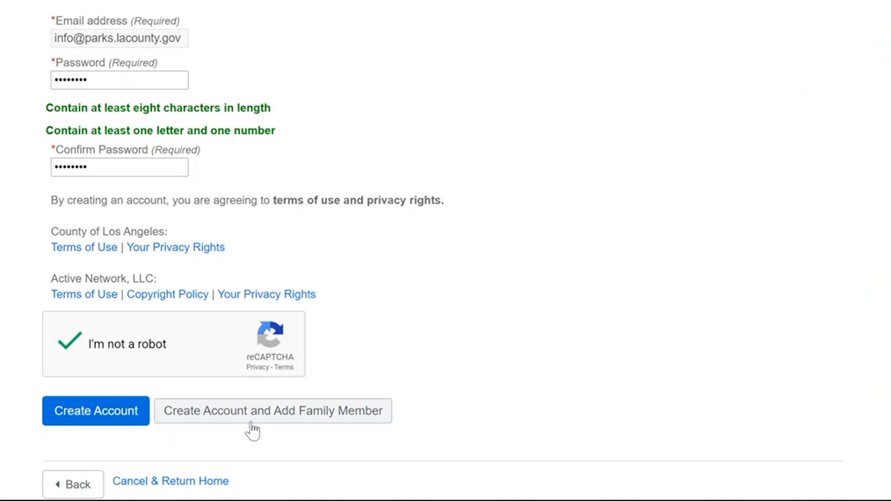
mouse_move(256, 451)
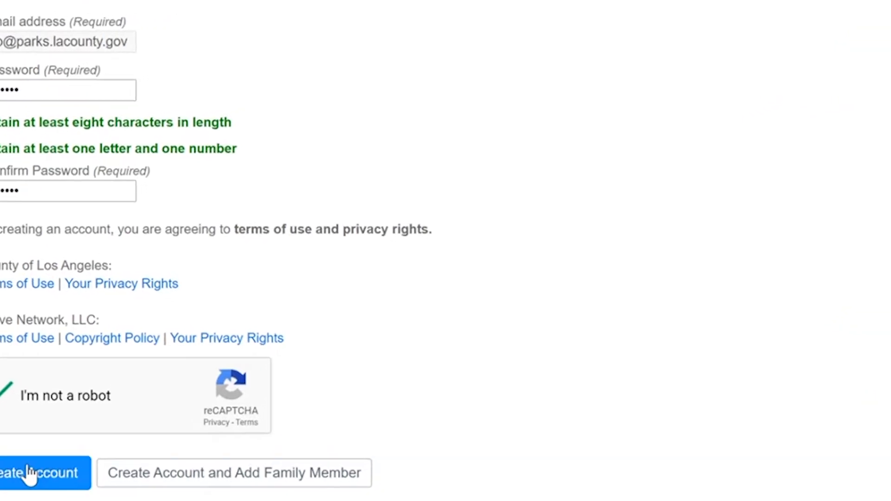
- Submit the household account, dismiss the Thank You confirmation, and select the login email field
left_click(40, 472)
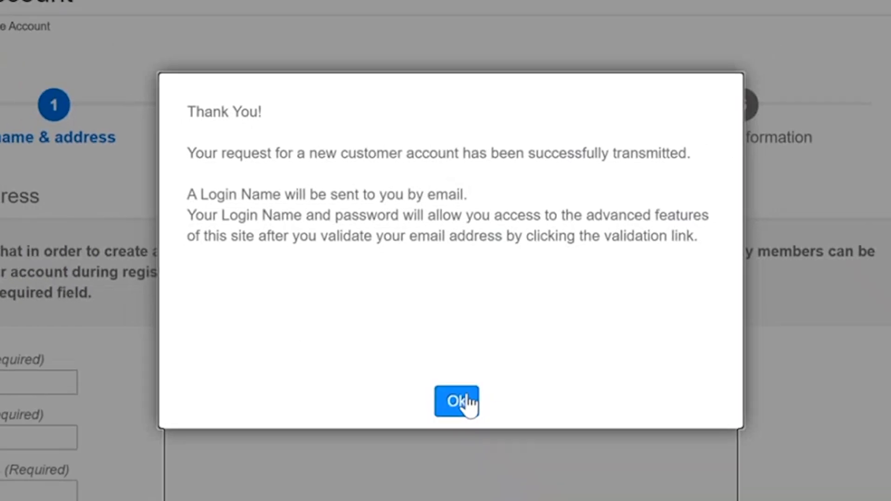
left_click(456, 402)
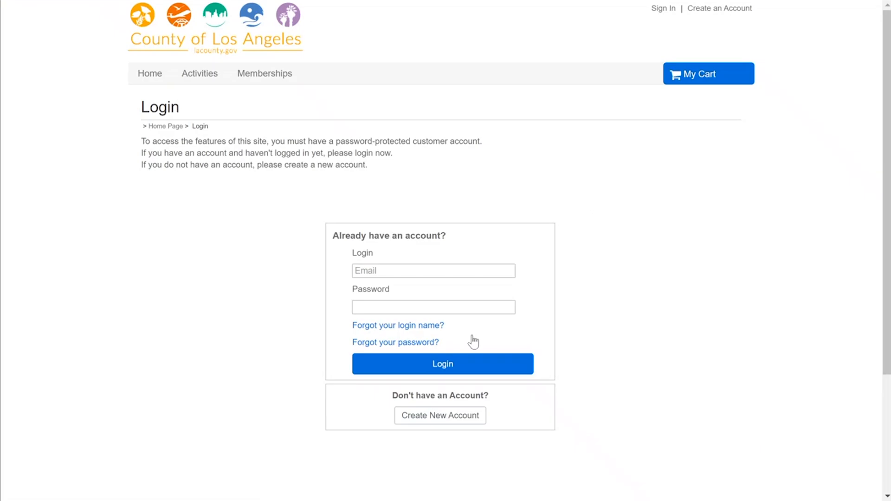
left_click(432, 270)
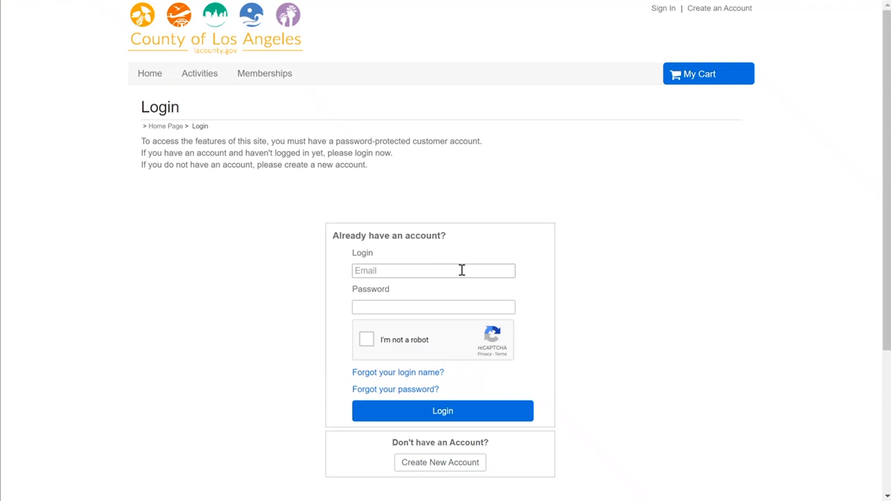